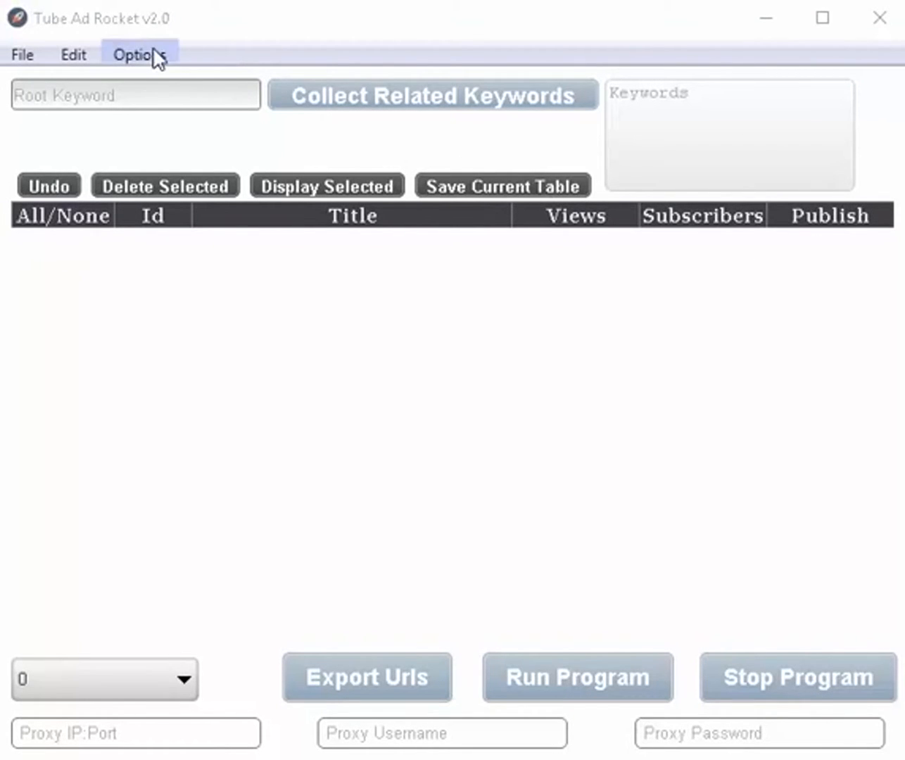
# Try entering 'ad rocket' directly in the Keywords list, then clear it again.
pyautogui.click(140, 54)
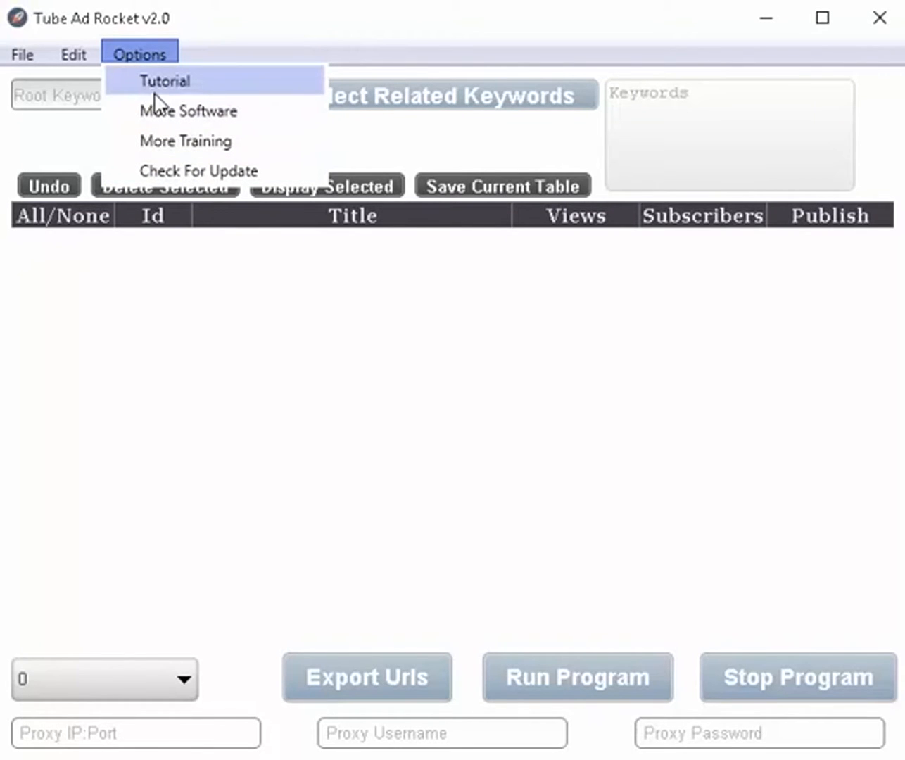
pyautogui.moveTo(189, 112)
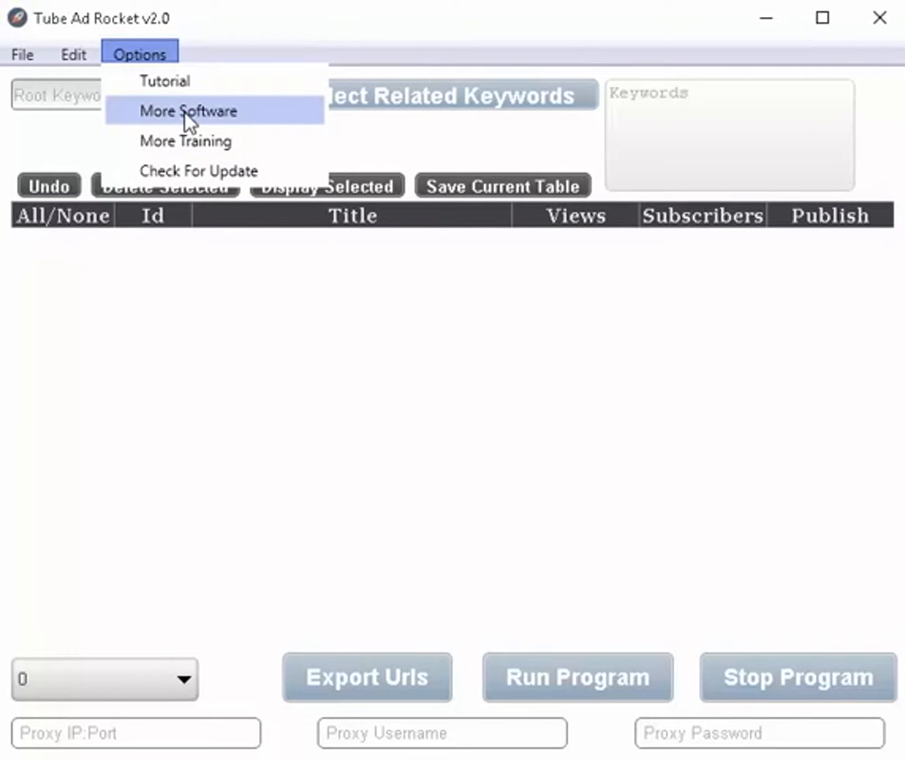
pyautogui.moveTo(185, 141)
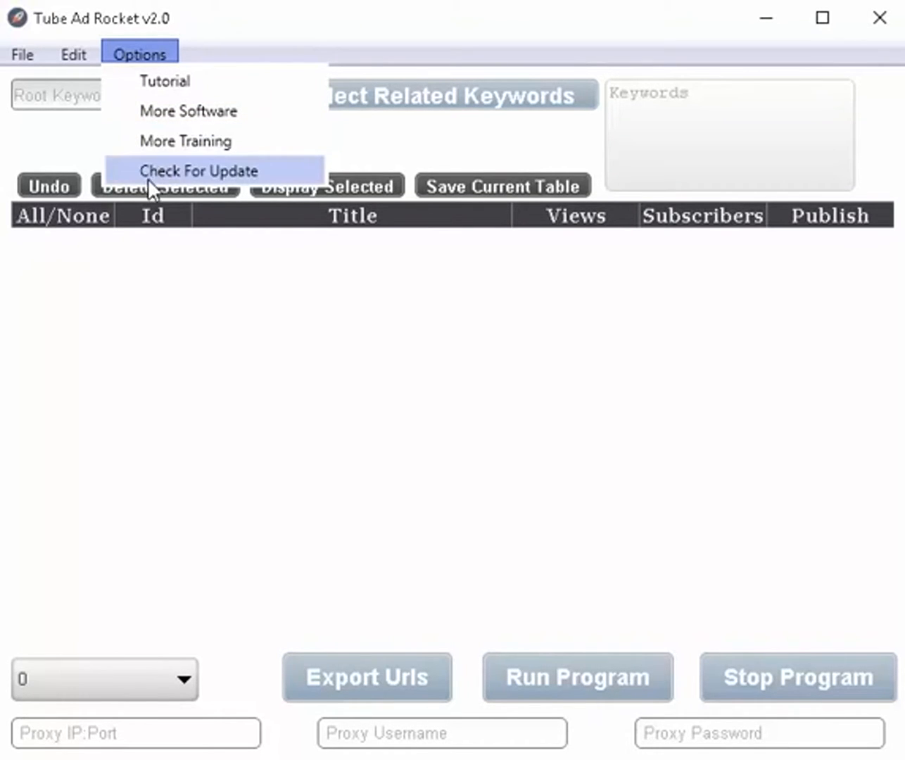
pyautogui.moveTo(230, 180)
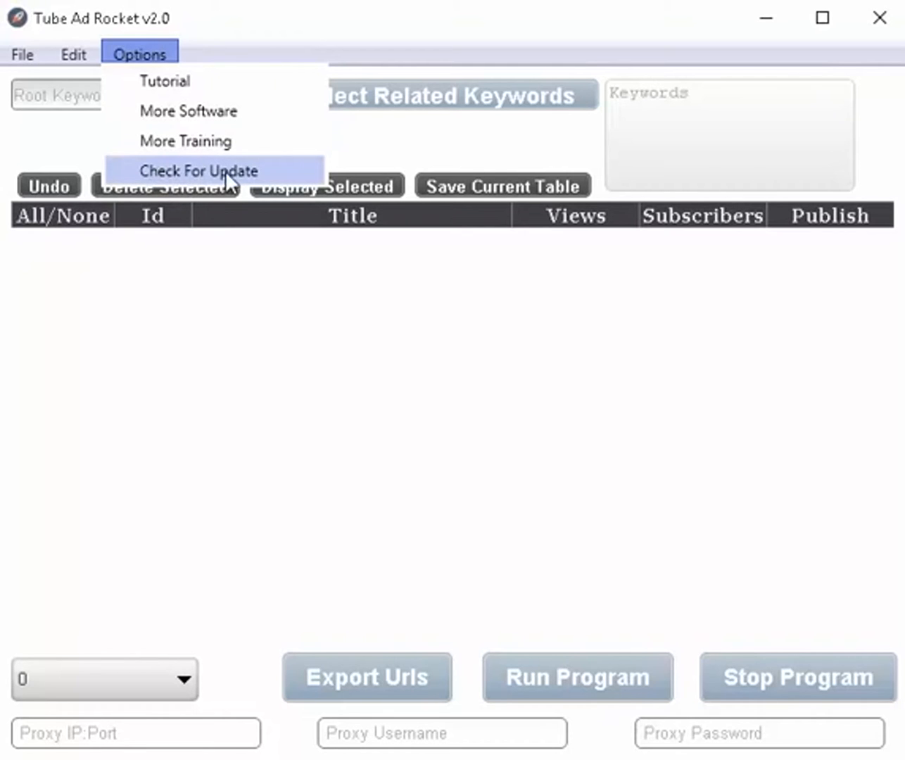
pyautogui.moveTo(166, 81)
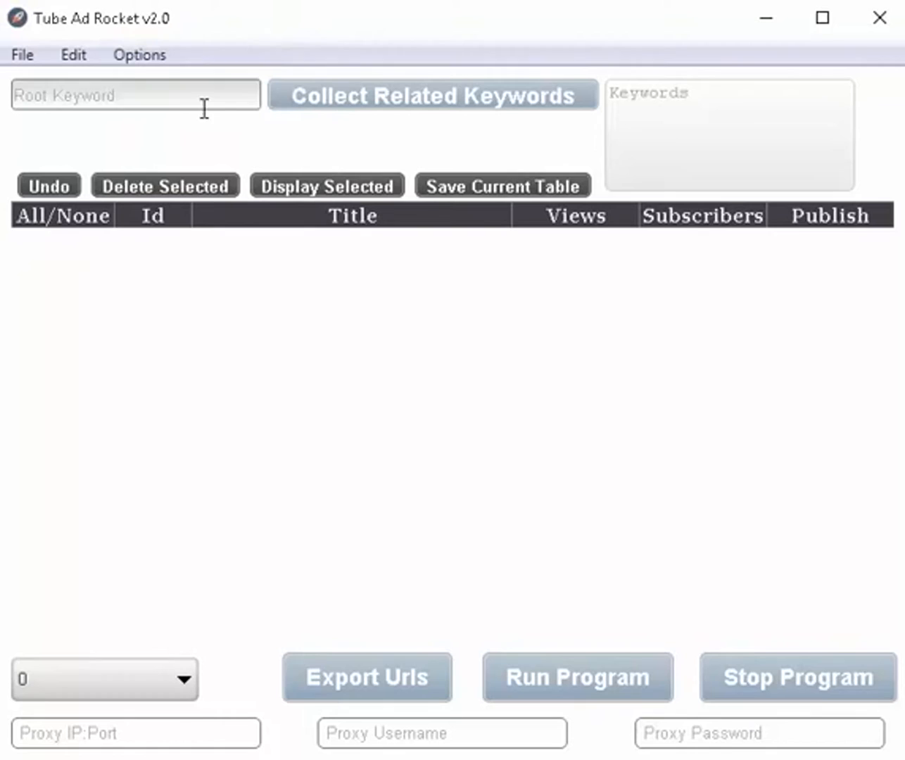
pyautogui.moveTo(409, 142)
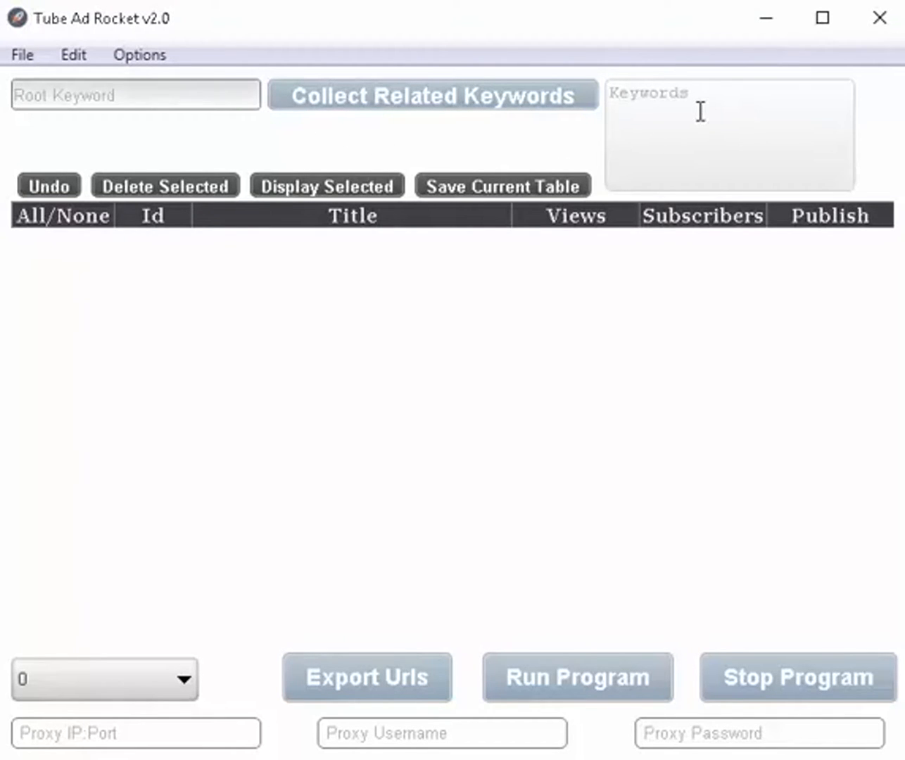
pyautogui.click(729, 133)
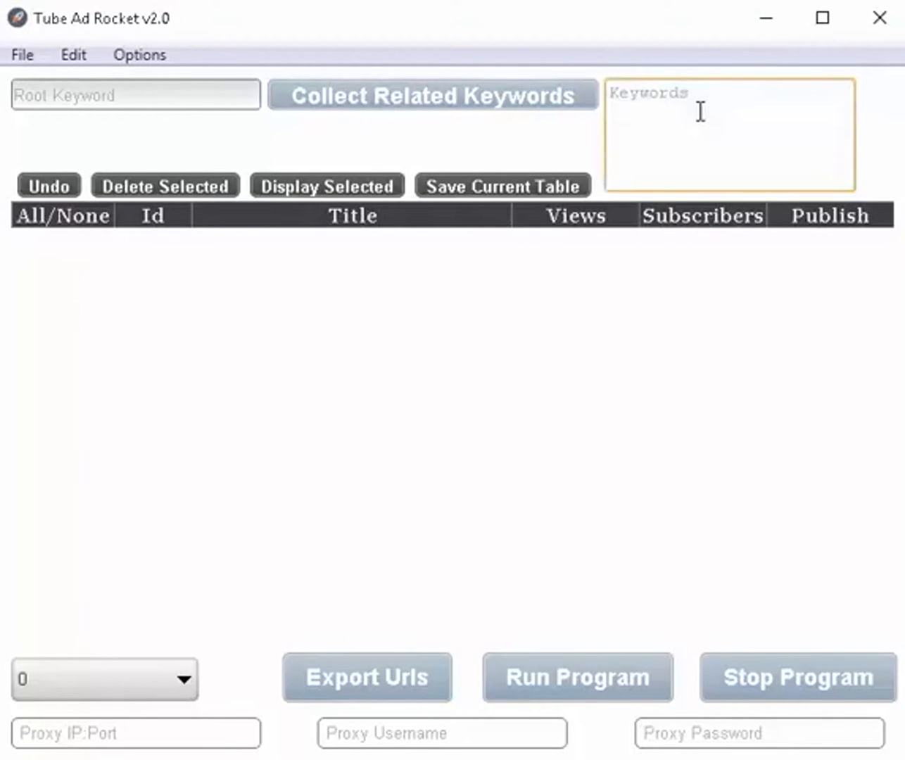
pyautogui.write('ad rocke')
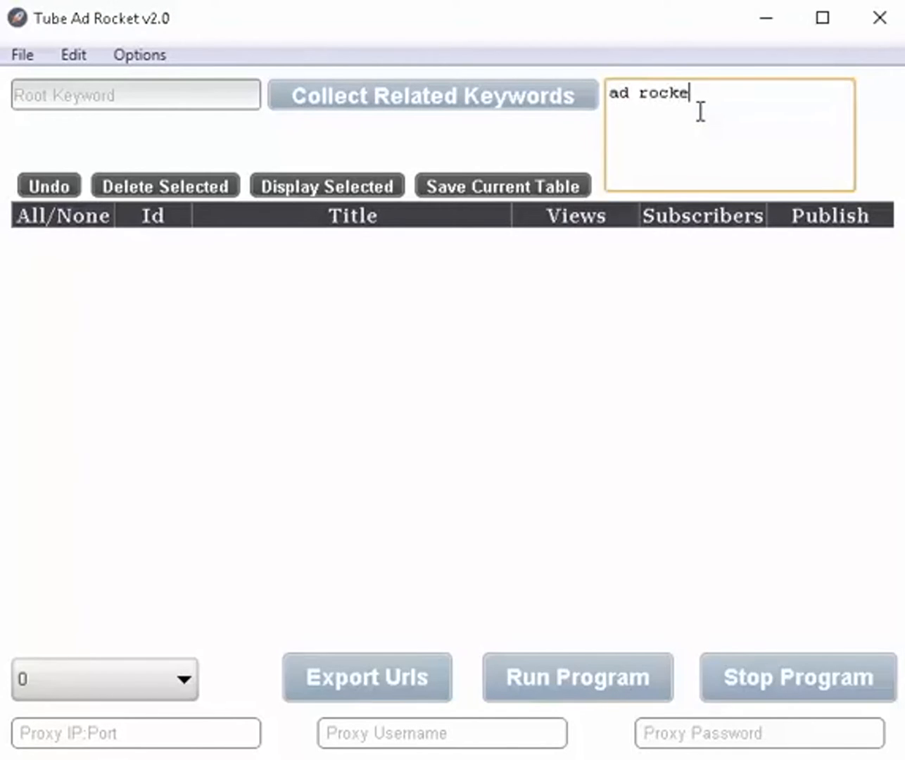
pyautogui.write('t')
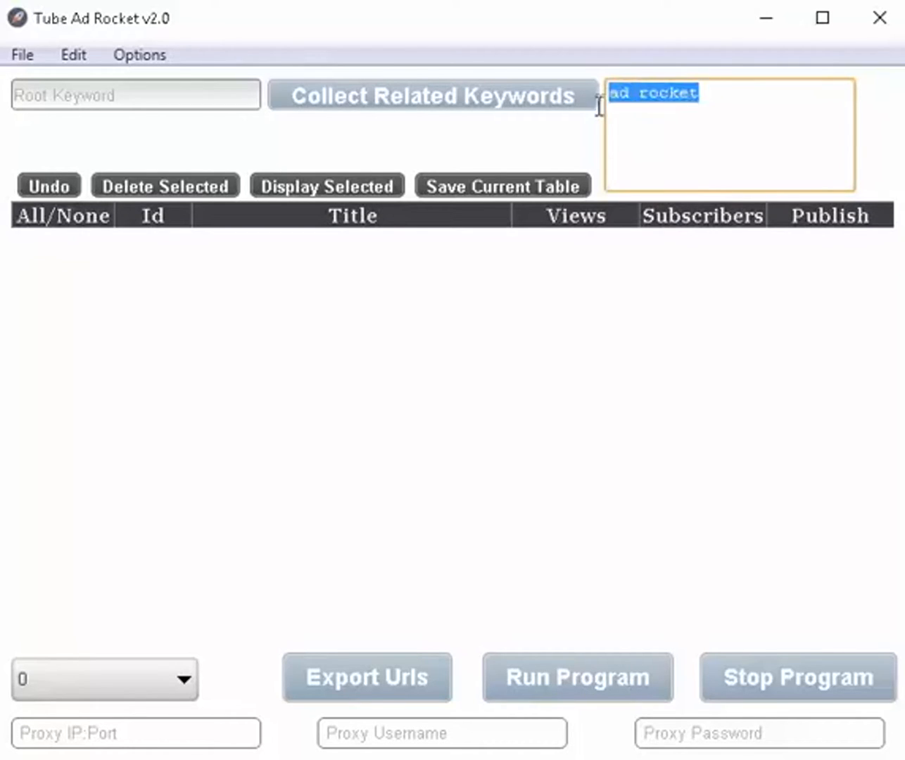
pyautogui.moveTo(698, 125)
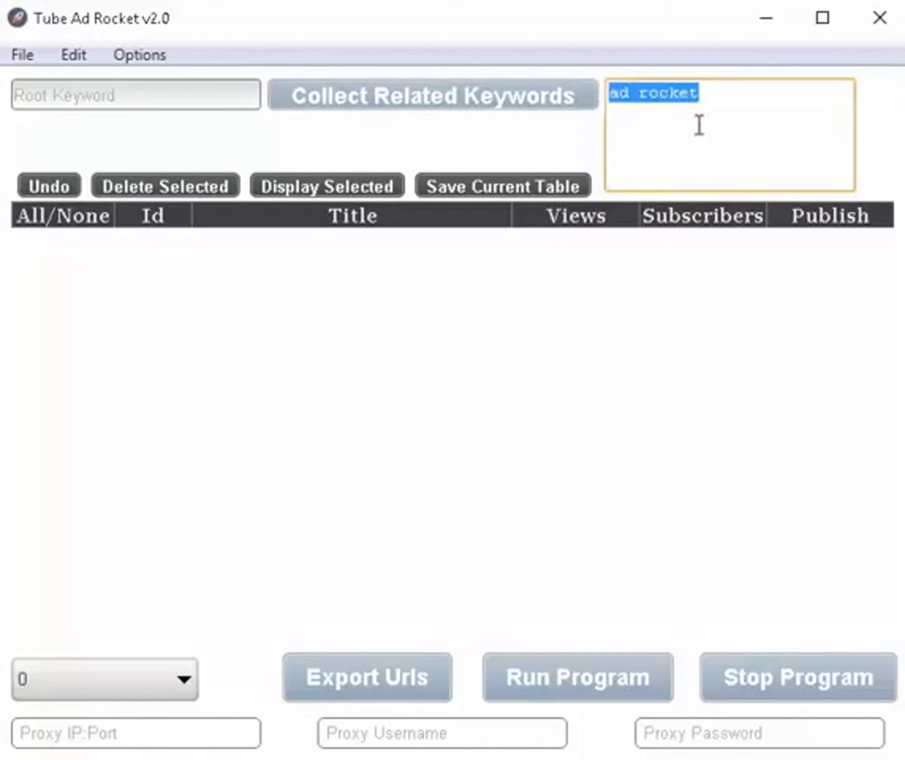
pyautogui.press('Delete')
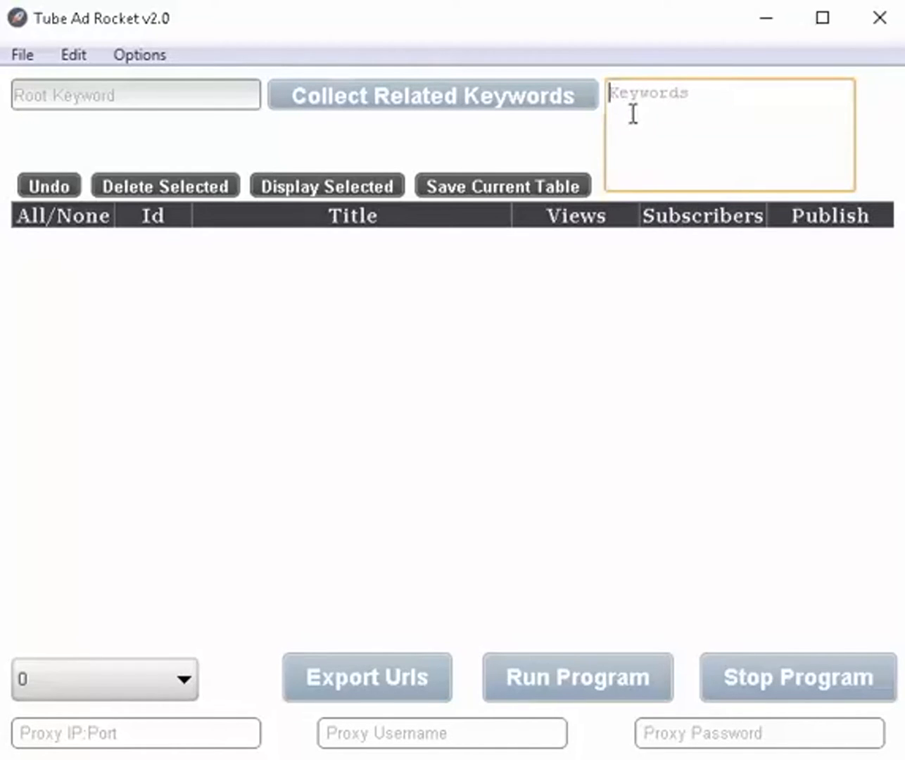
pyautogui.moveTo(670, 153)
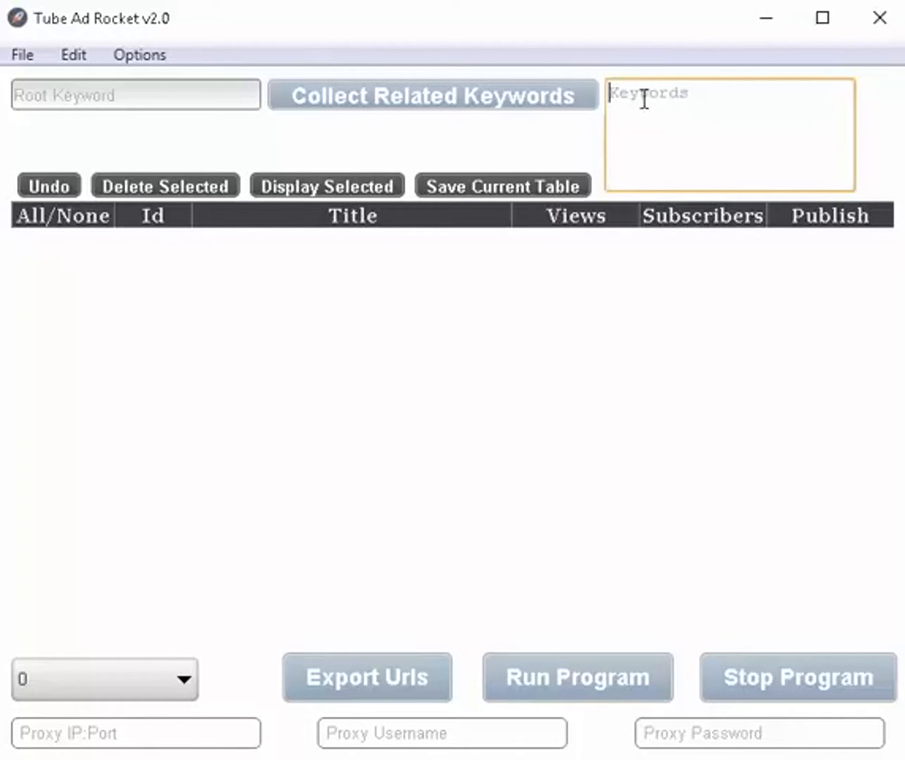
pyautogui.moveTo(670, 110)
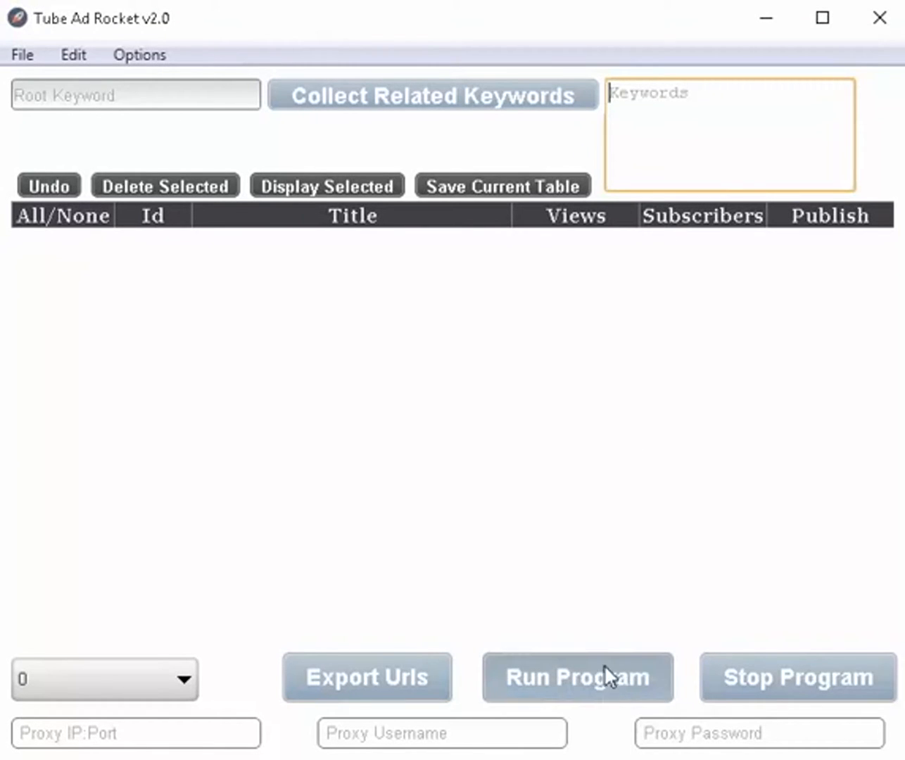
pyautogui.moveTo(194, 147)
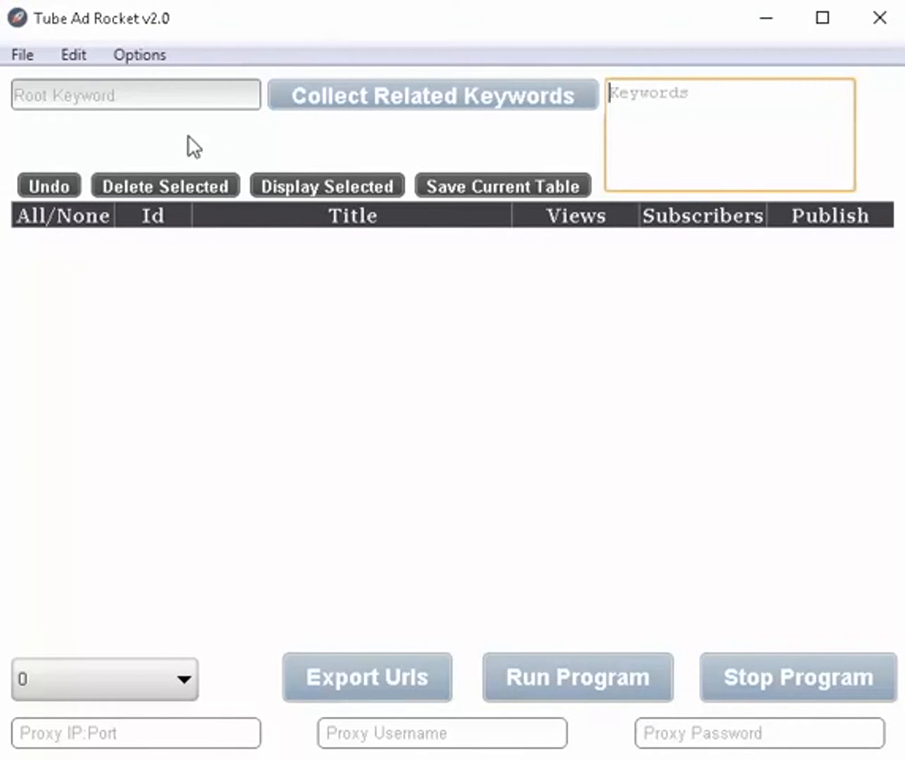
# Enter 'ad rocket' as the root keyword and collect its related keywords.
pyautogui.rightClick(77, 96)
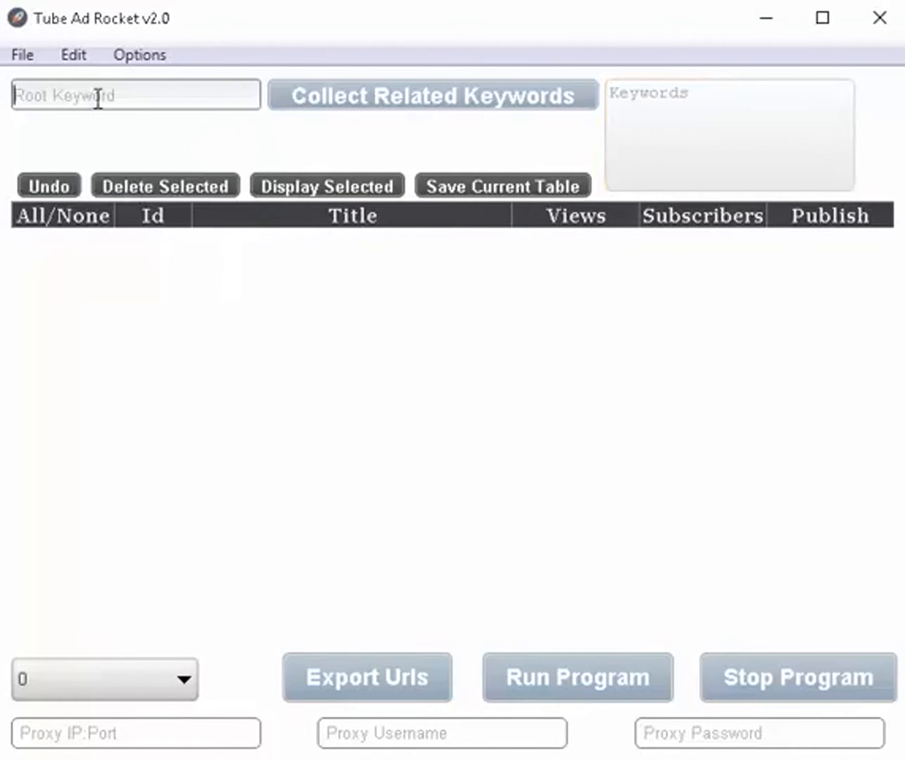
pyautogui.write('ad rocket')
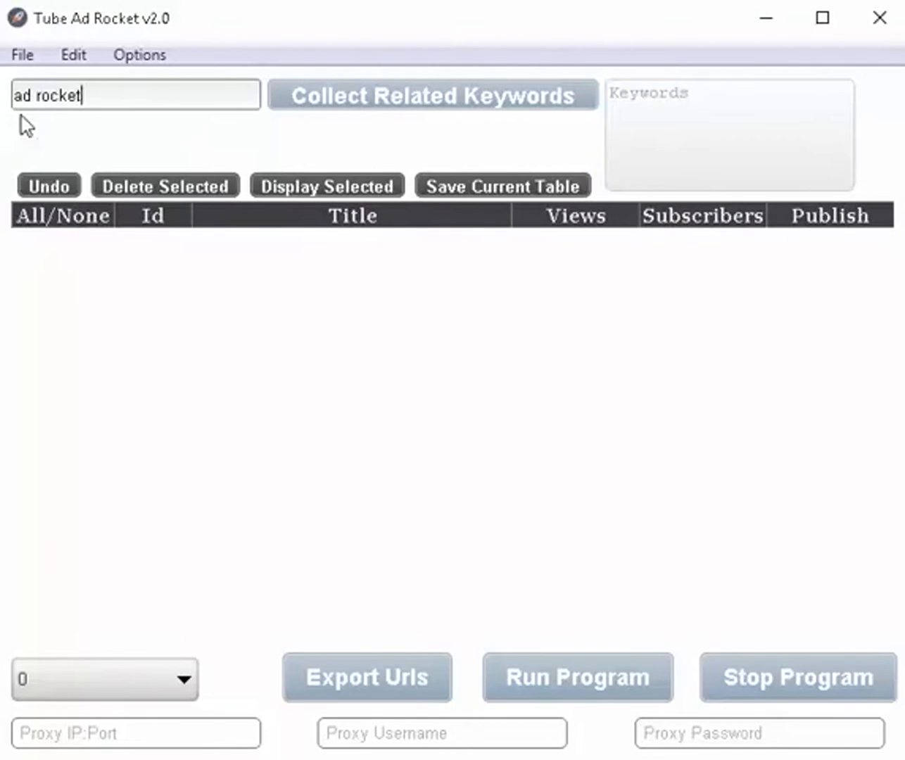
pyautogui.moveTo(174, 135)
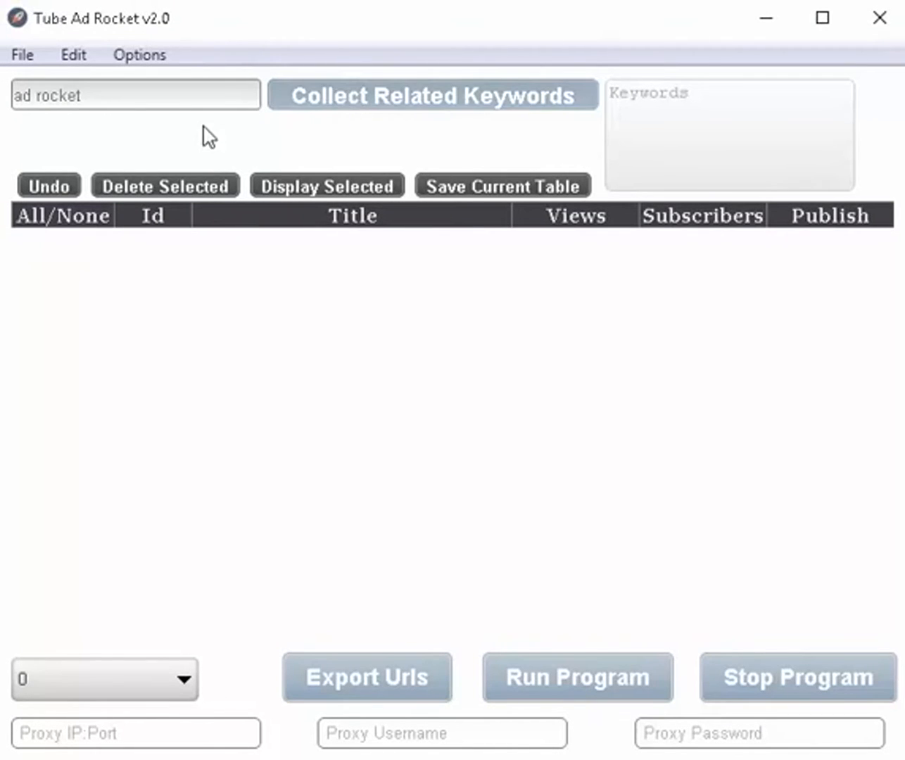
pyautogui.moveTo(350, 125)
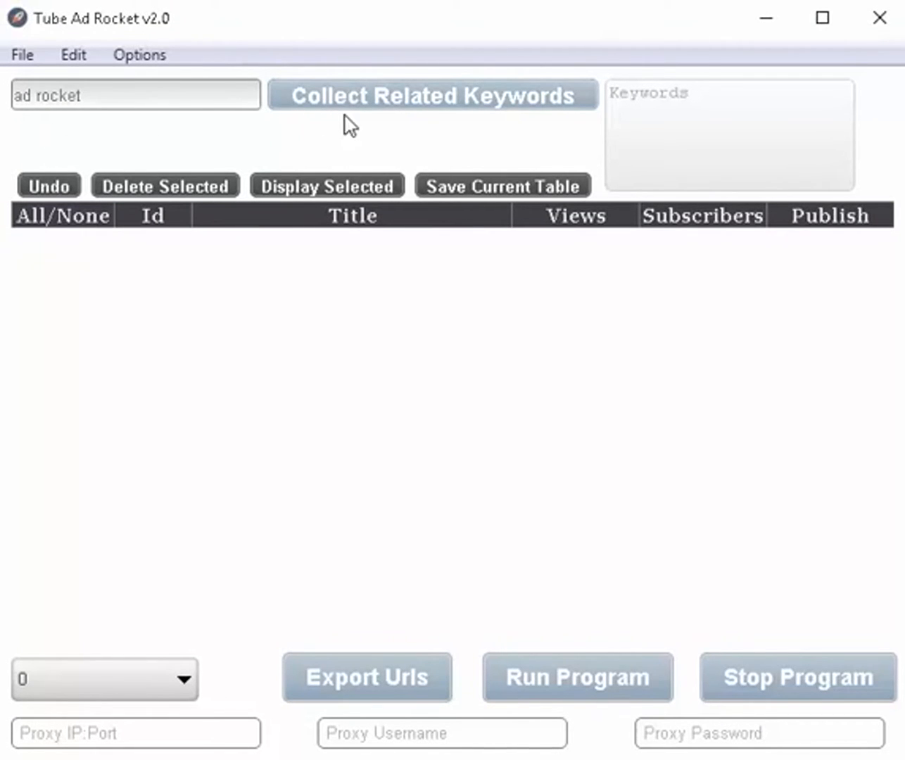
pyautogui.click(432, 96)
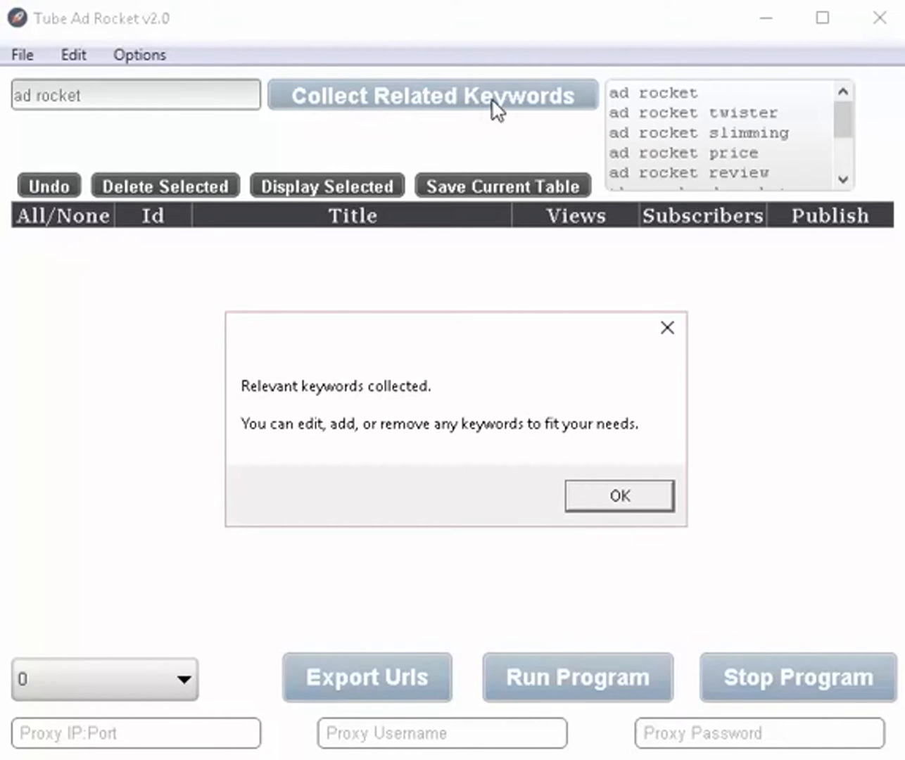
pyautogui.moveTo(599, 279)
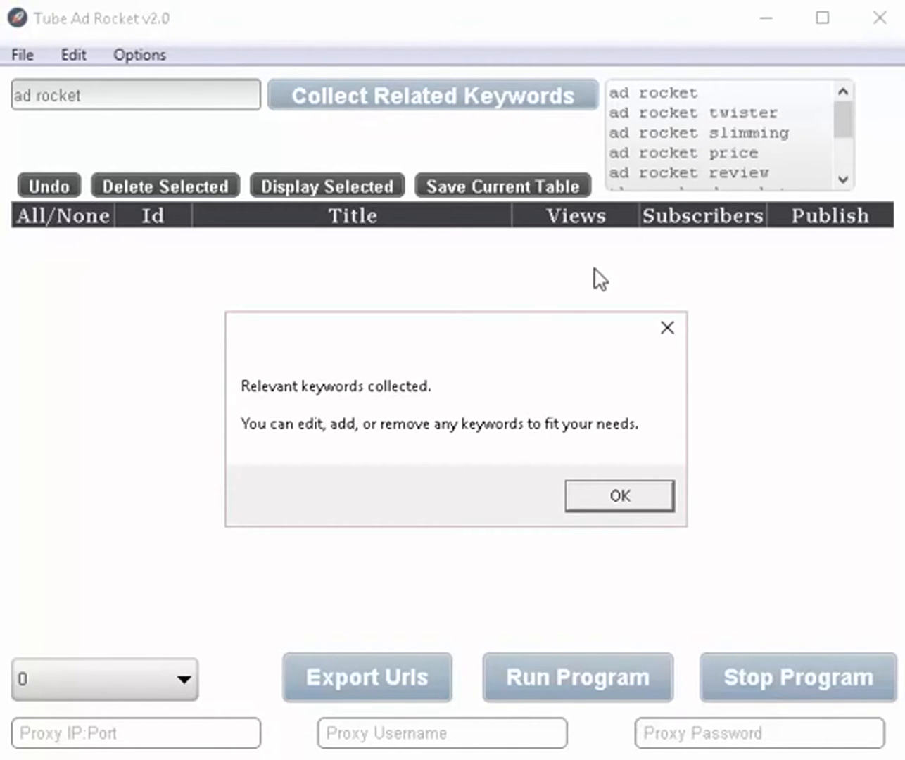
pyautogui.moveTo(397, 411)
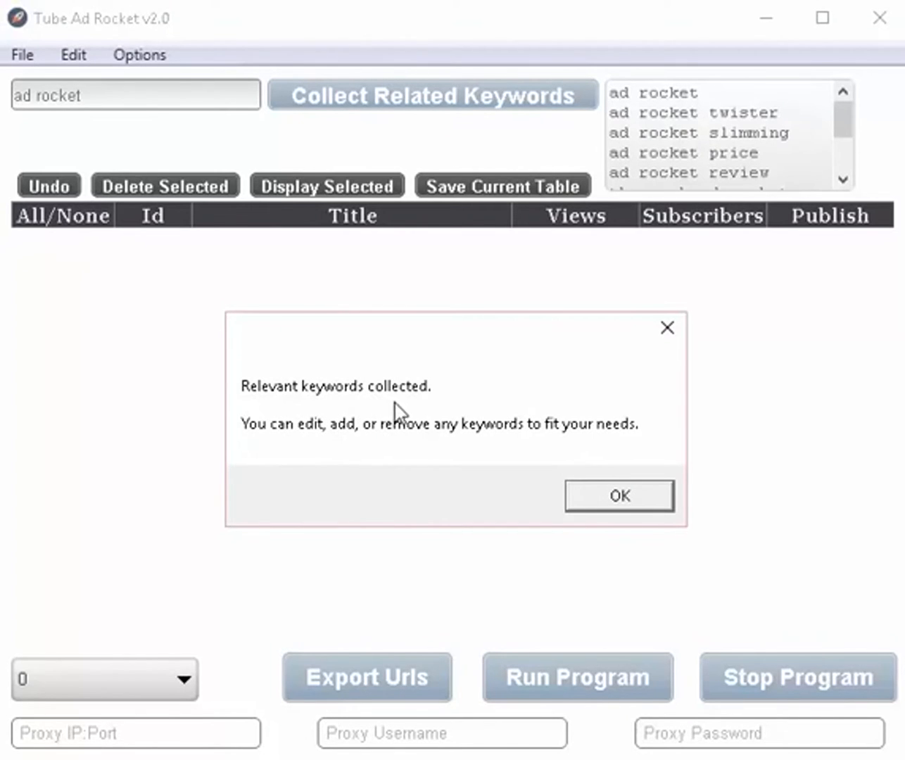
pyautogui.moveTo(607, 152)
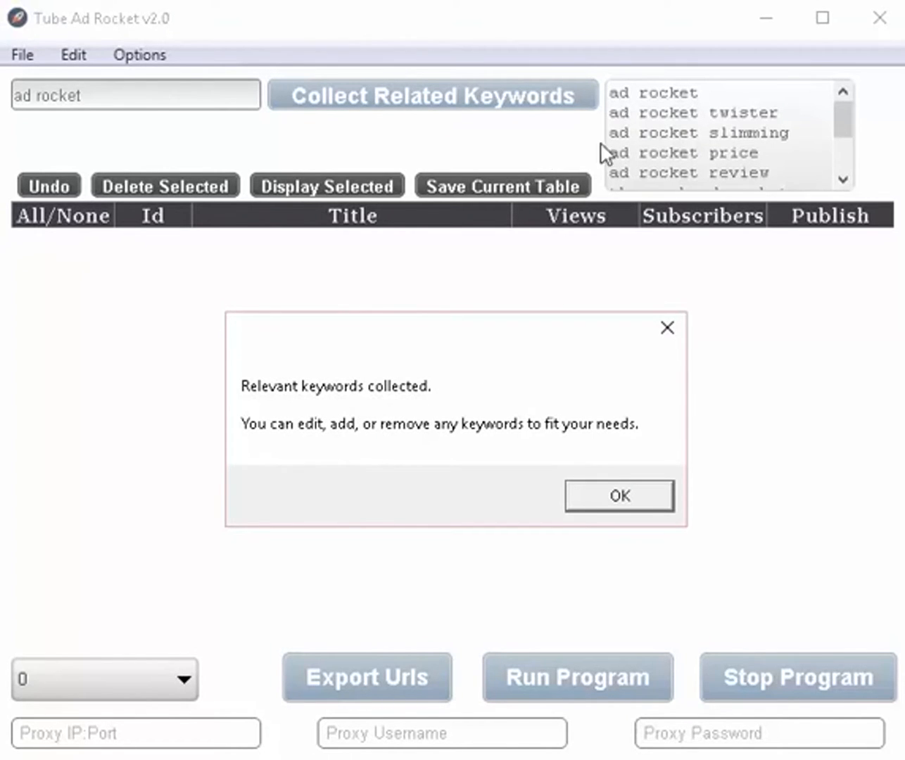
pyautogui.moveTo(253, 446)
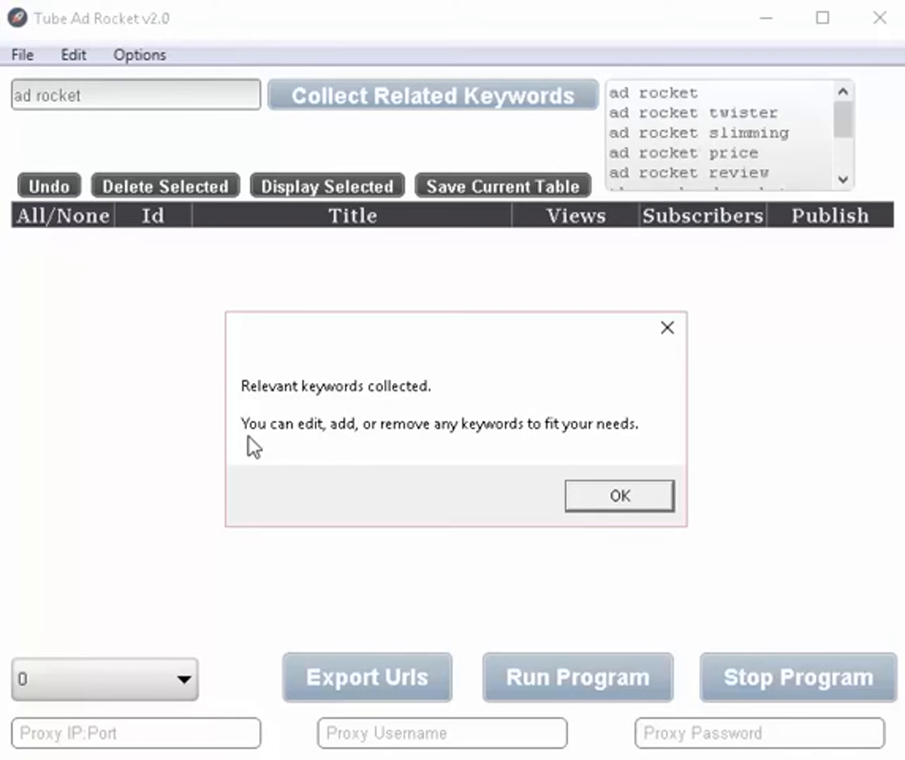
pyautogui.moveTo(445, 459)
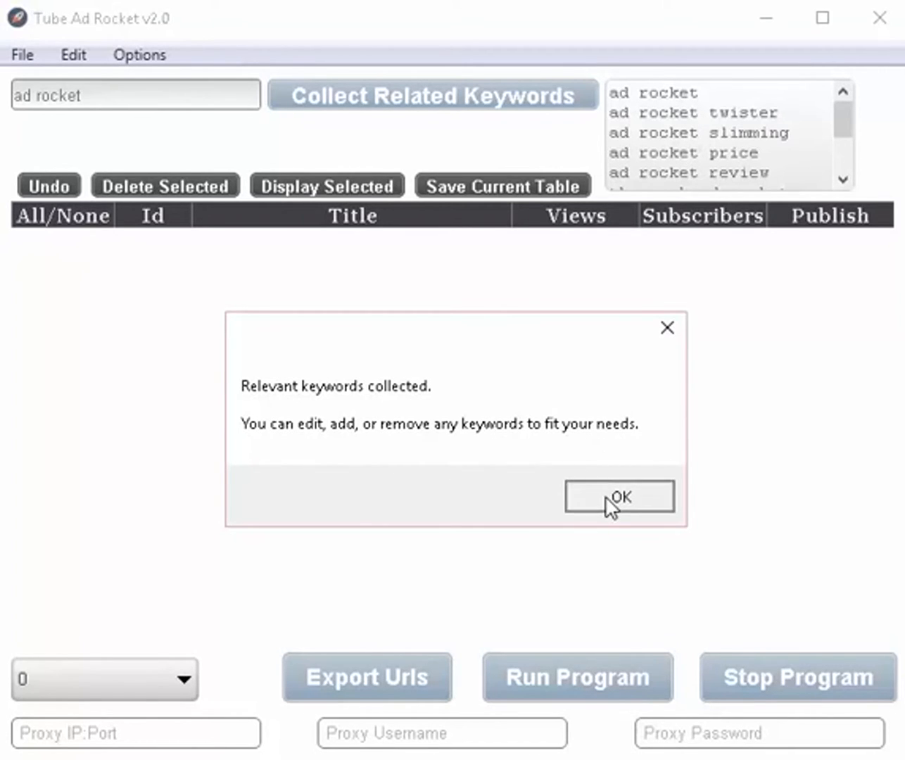
# Dismiss the 'Relevant keywords collected' message and look through the keyword list.
pyautogui.click(619, 496)
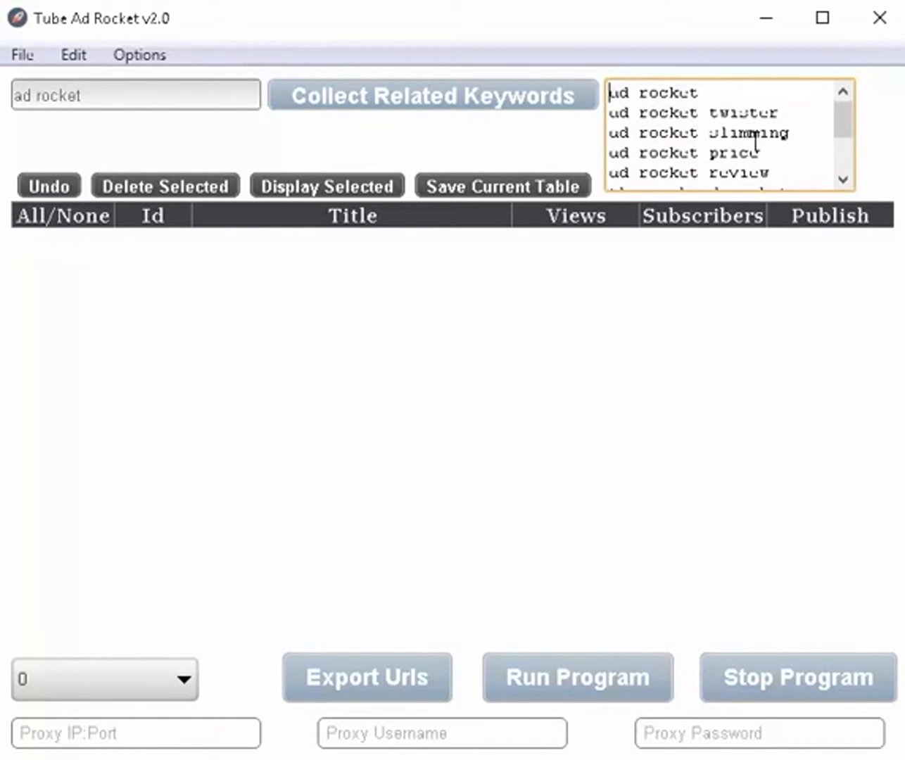
pyautogui.scroll(-3)
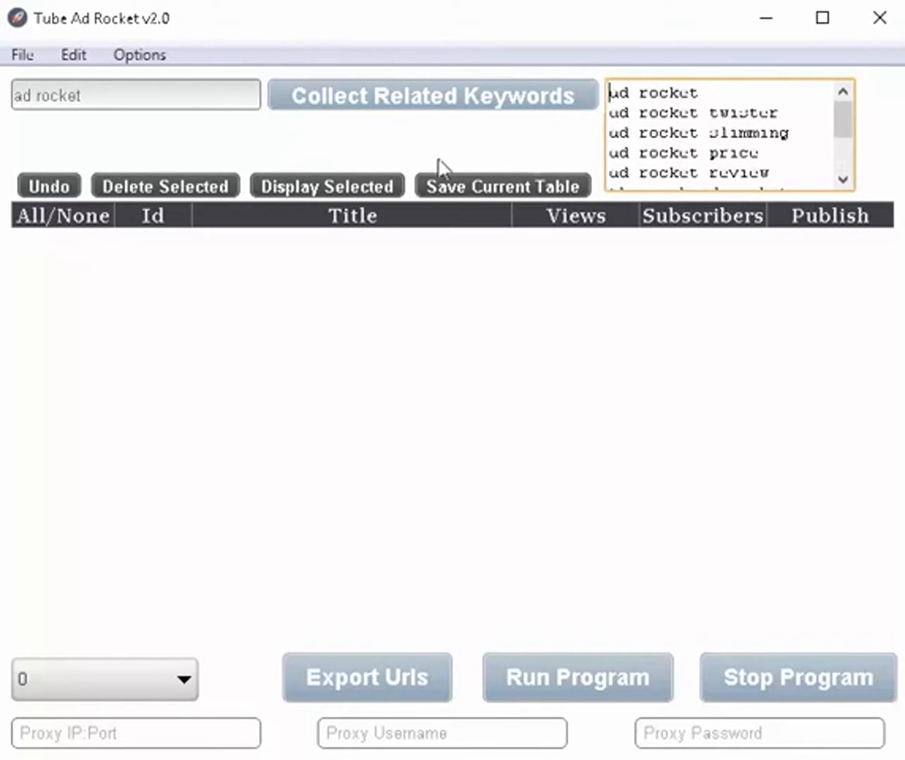
pyautogui.moveTo(457, 141)
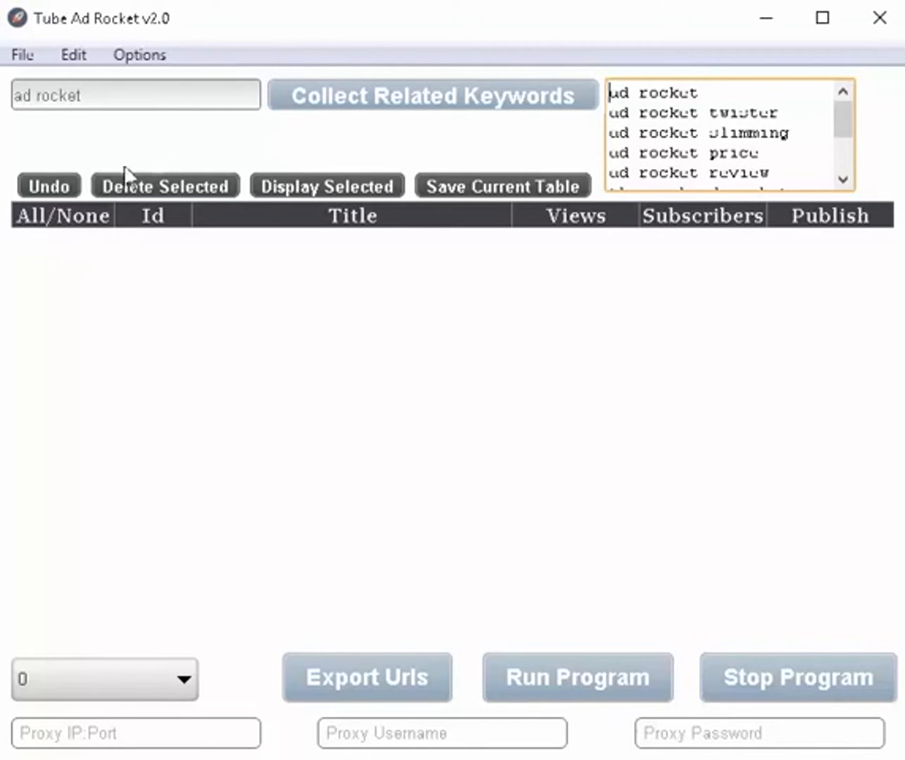
pyautogui.moveTo(578, 625)
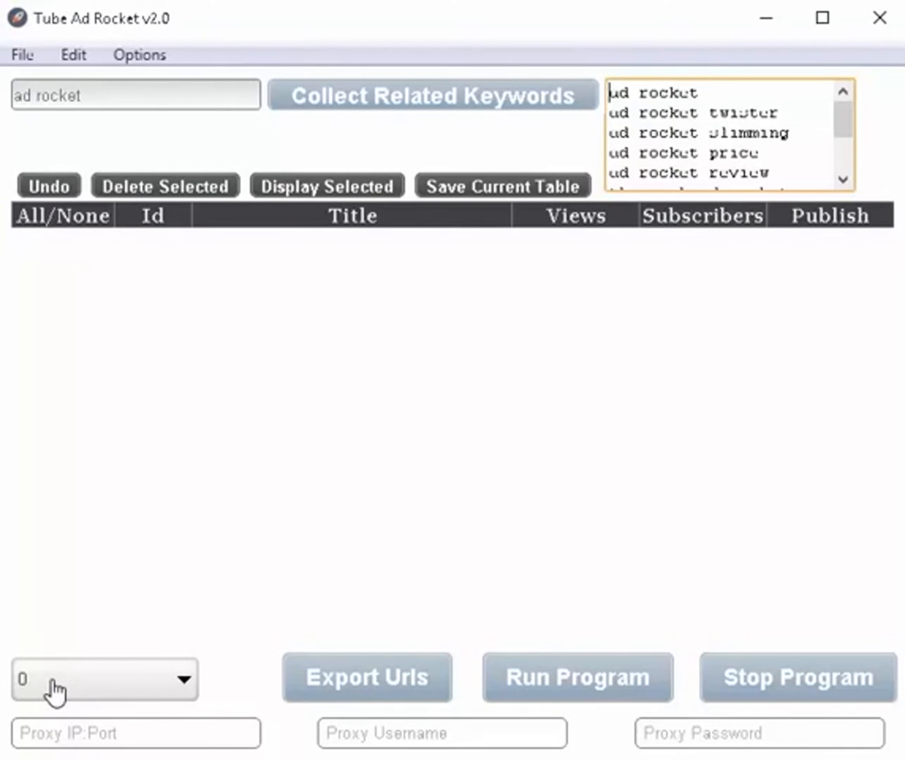
pyautogui.click(105, 679)
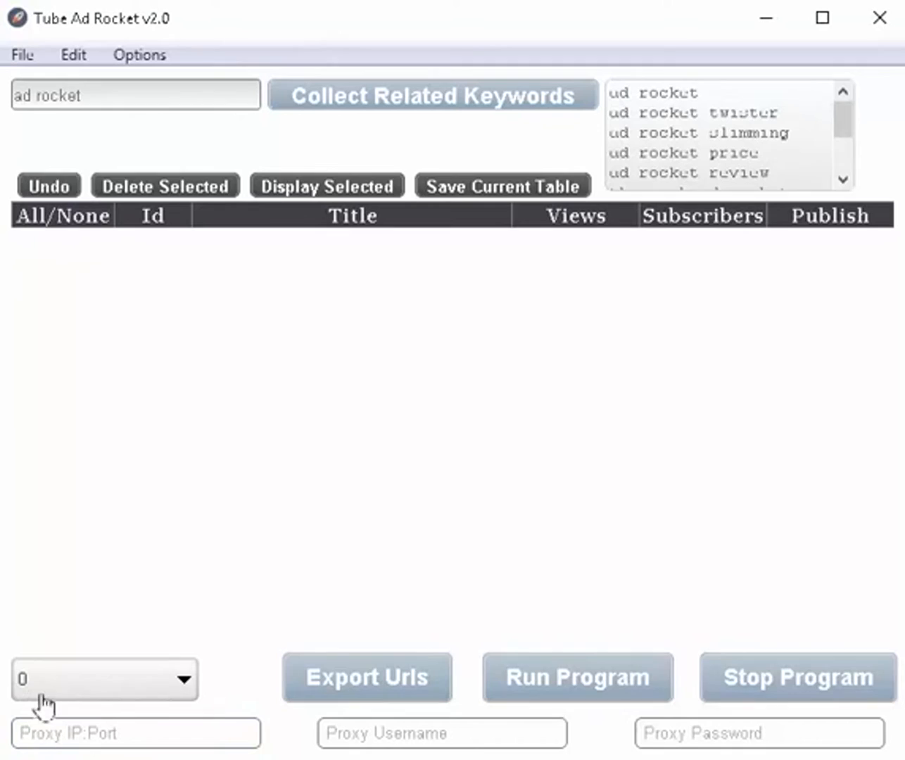
pyautogui.moveTo(152, 683)
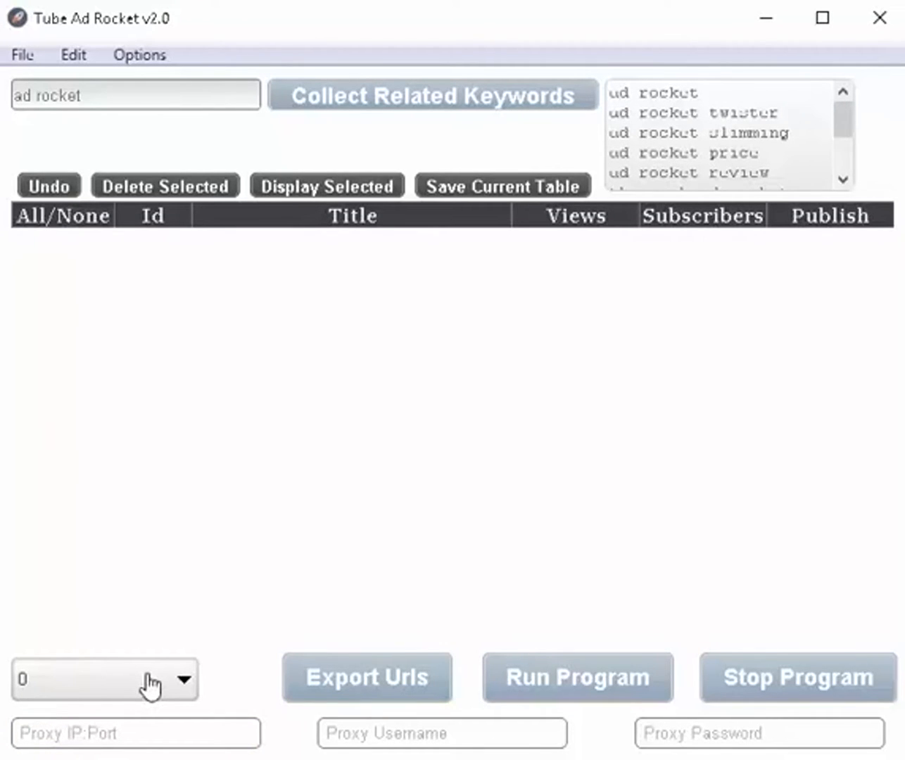
pyautogui.moveTo(259, 646)
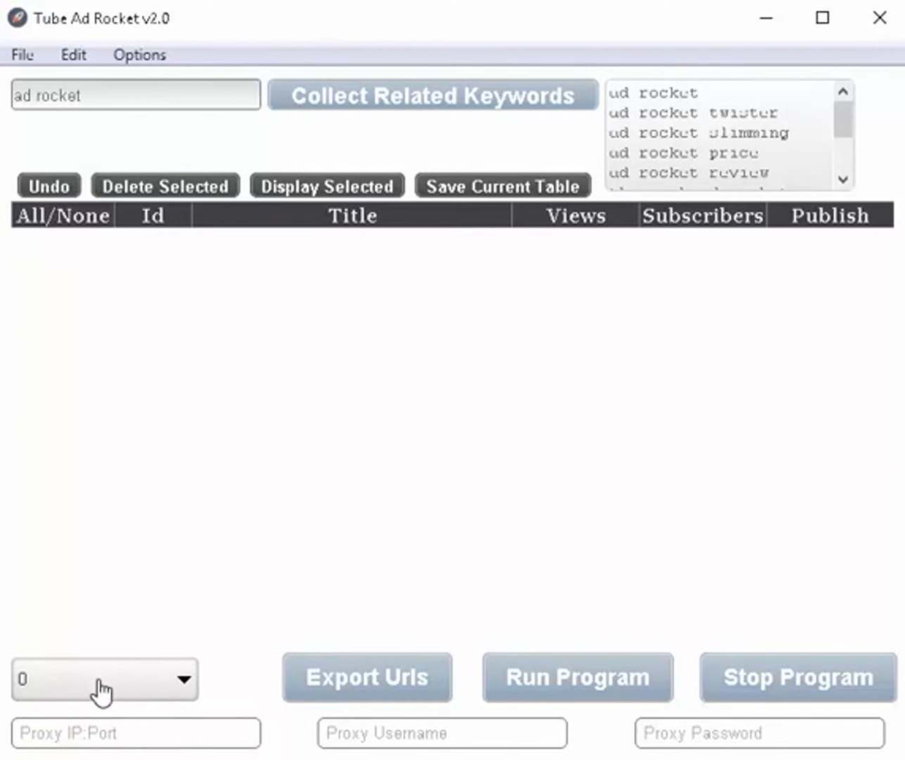
pyautogui.moveTo(63, 687)
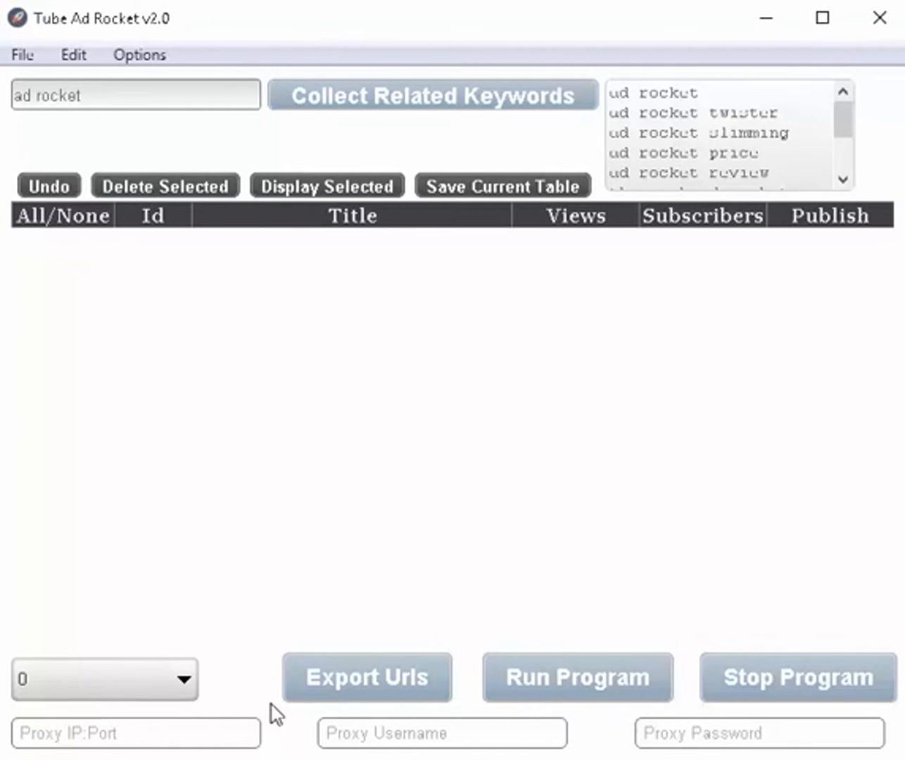
pyautogui.click(135, 732)
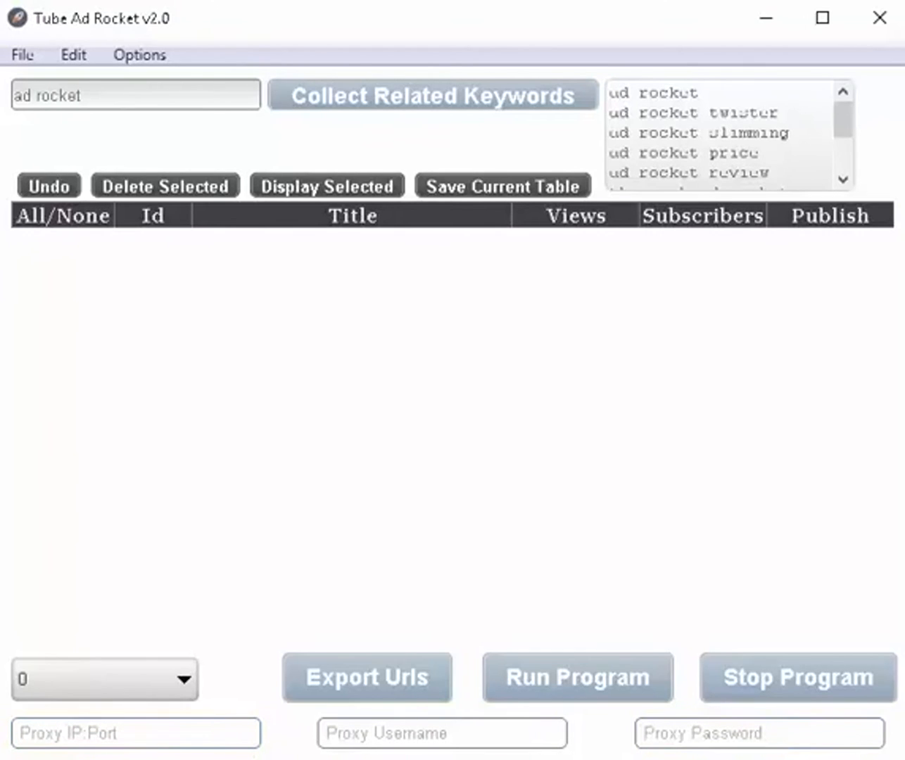
pyautogui.click(135, 733)
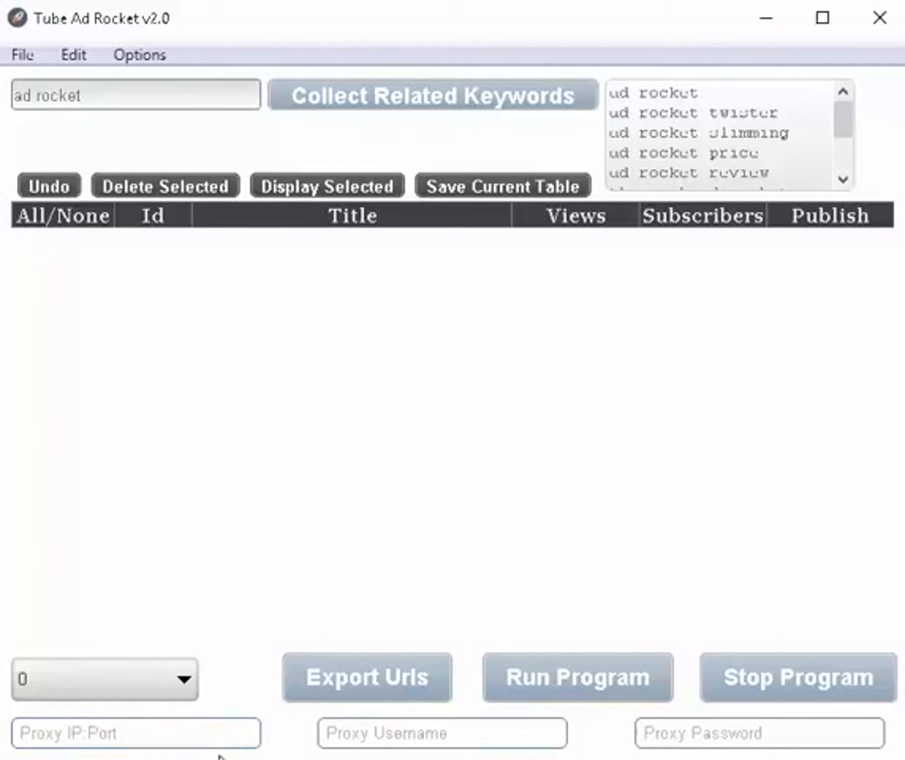
pyautogui.click(135, 732)
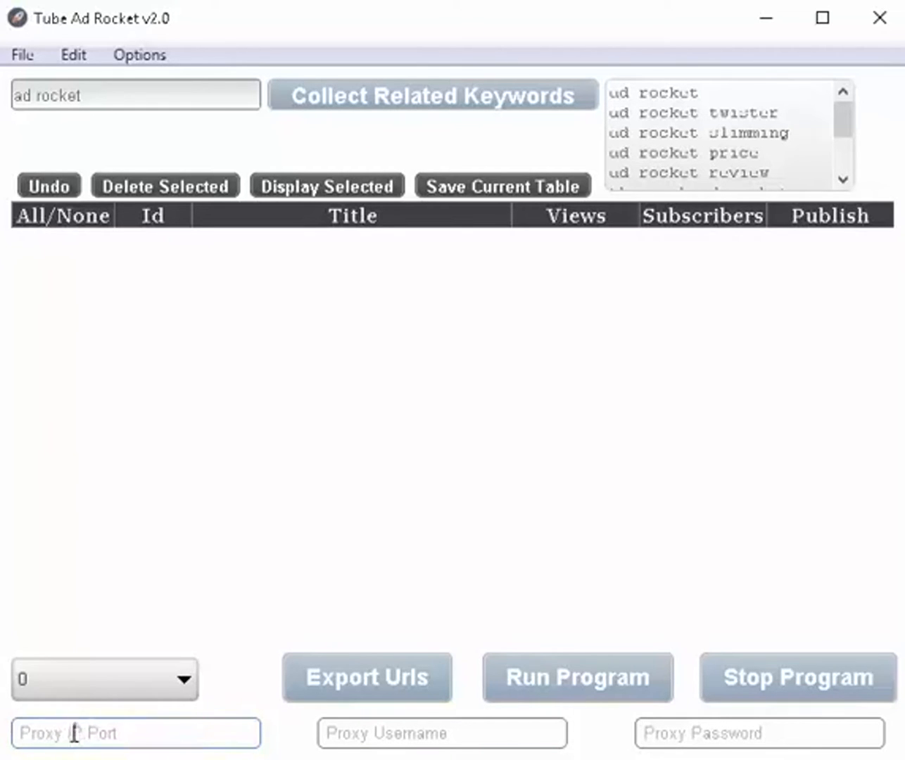
pyautogui.moveTo(699, 734)
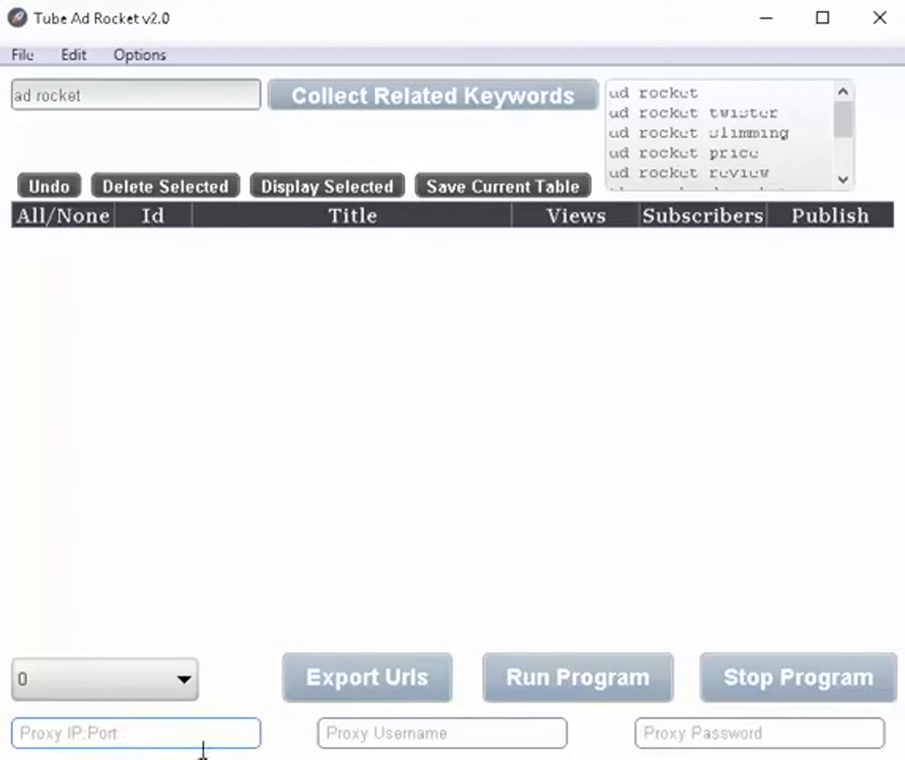
pyautogui.click(136, 733)
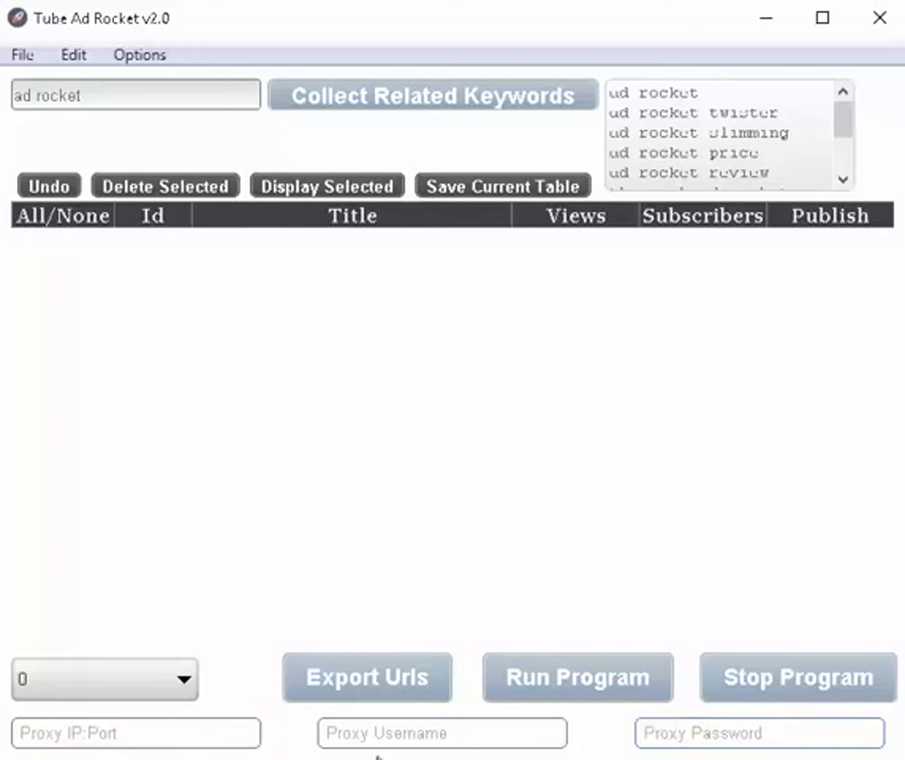
pyautogui.click(442, 732)
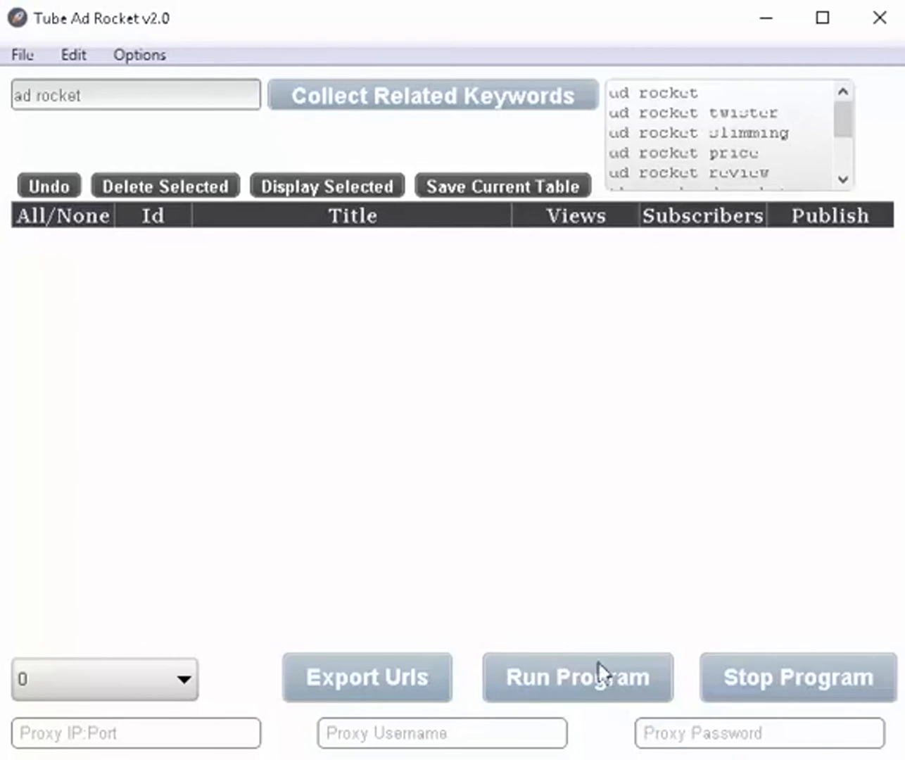
pyautogui.moveTo(563, 707)
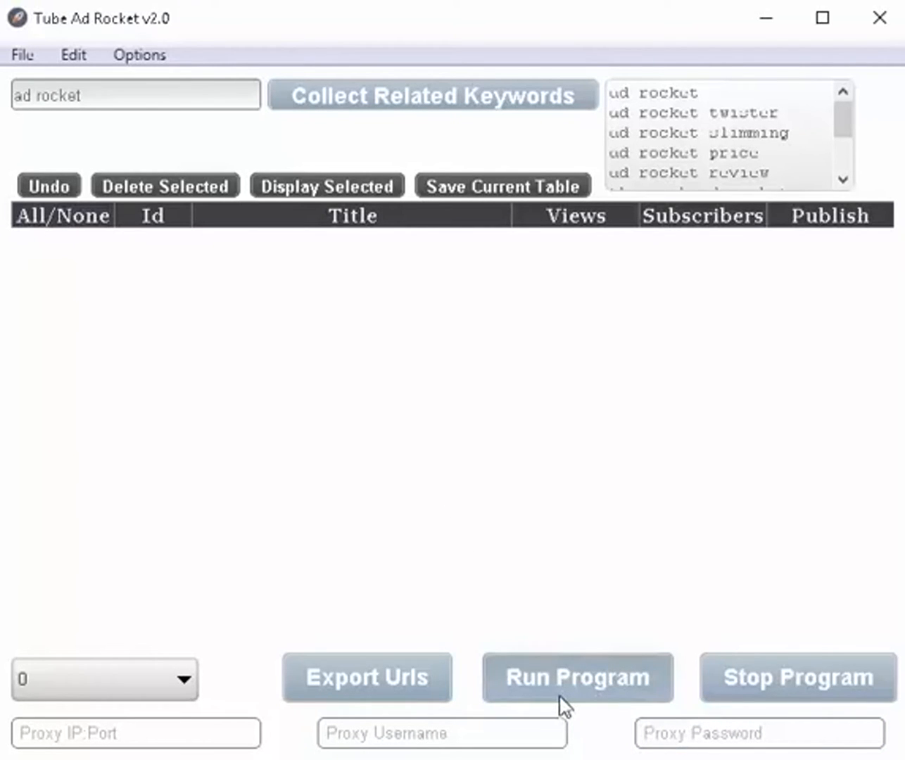
# Run the program over all 138 keyword videos and close the finished progress summary.
pyautogui.click(577, 677)
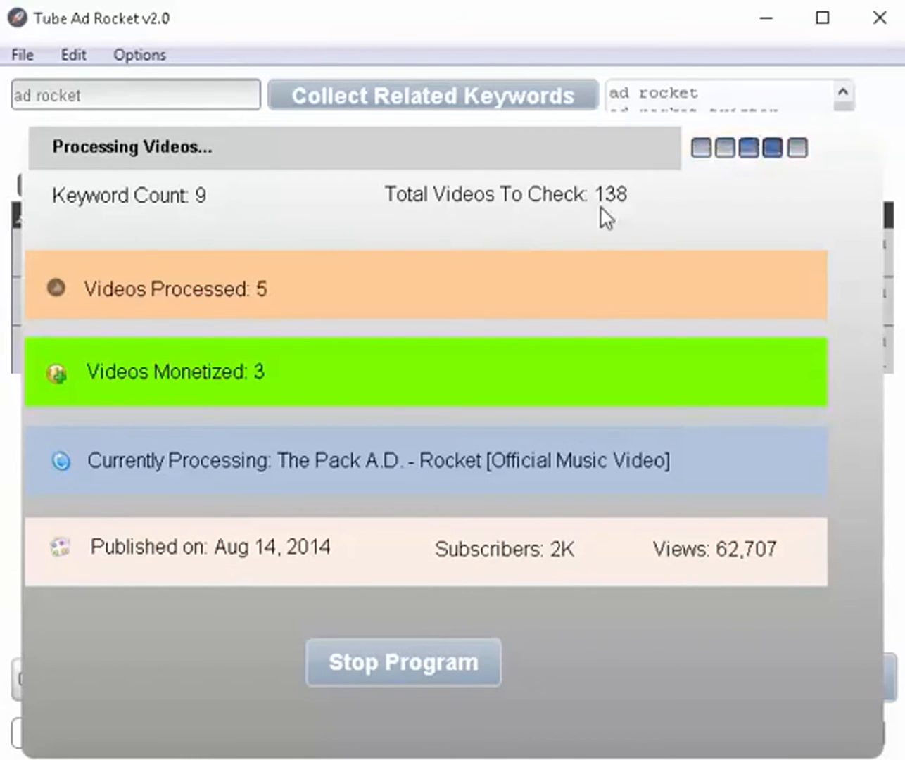
pyautogui.moveTo(665, 214)
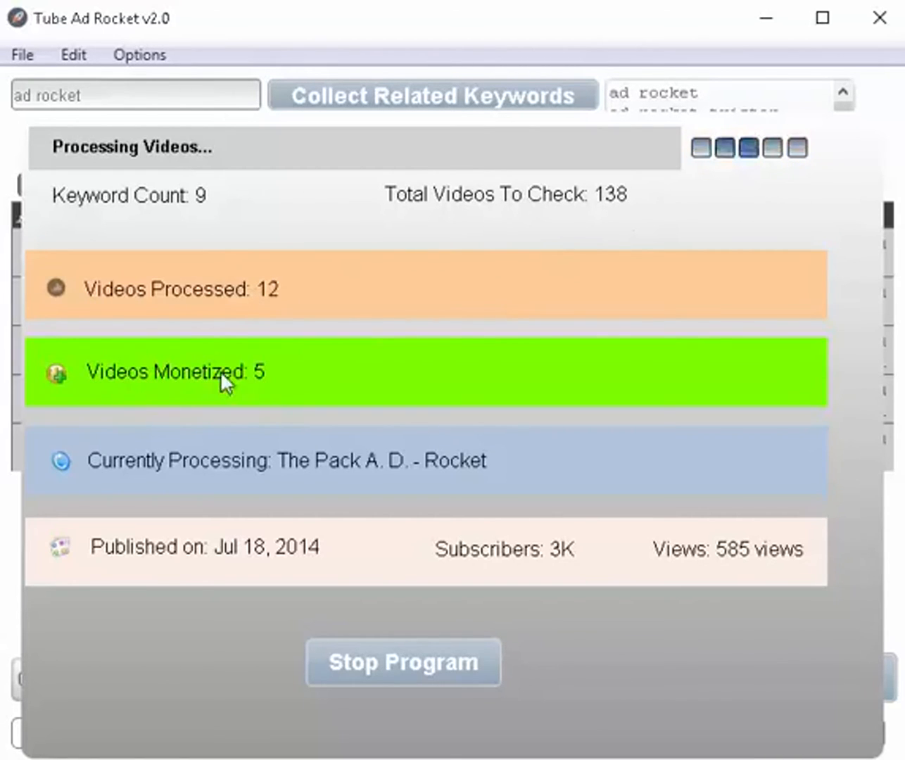
pyautogui.moveTo(265, 382)
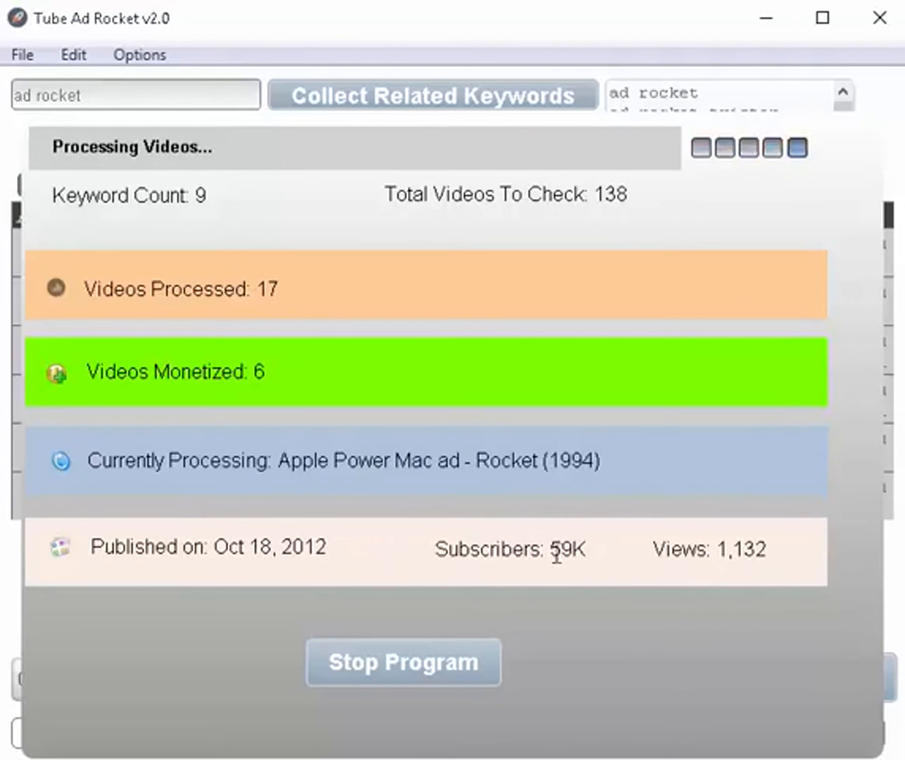
pyautogui.moveTo(502, 270)
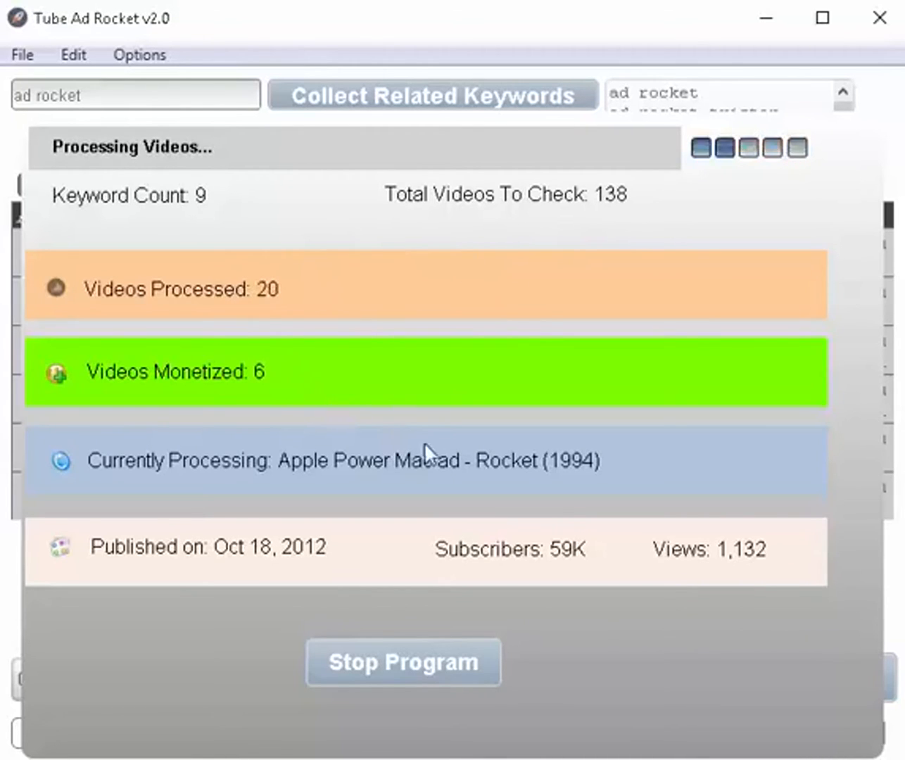
pyautogui.moveTo(638, 566)
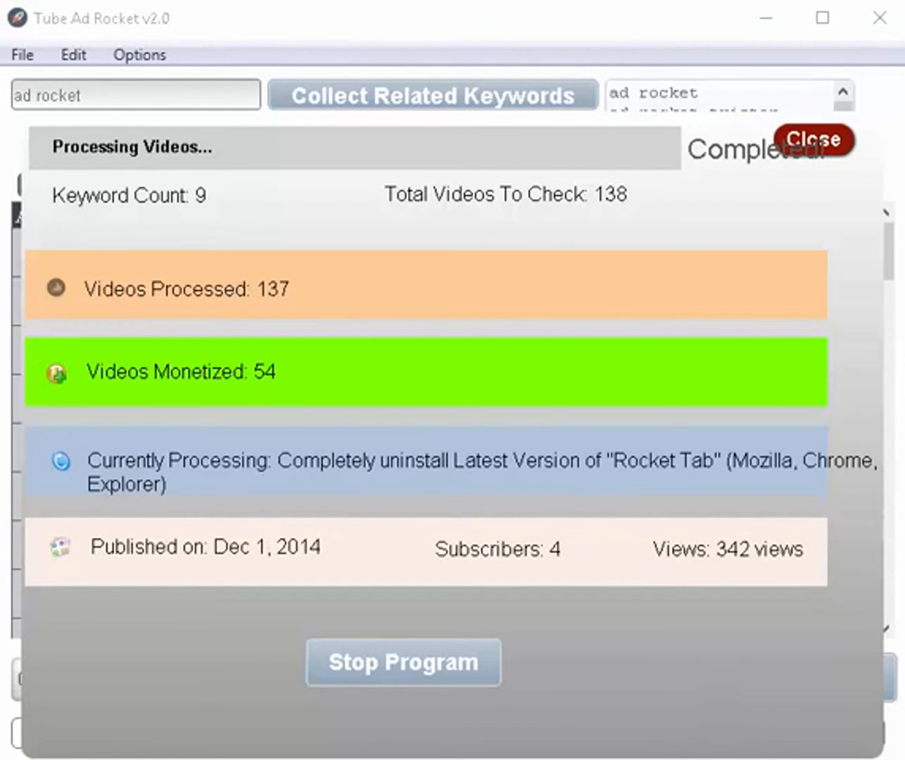
pyautogui.moveTo(428, 381)
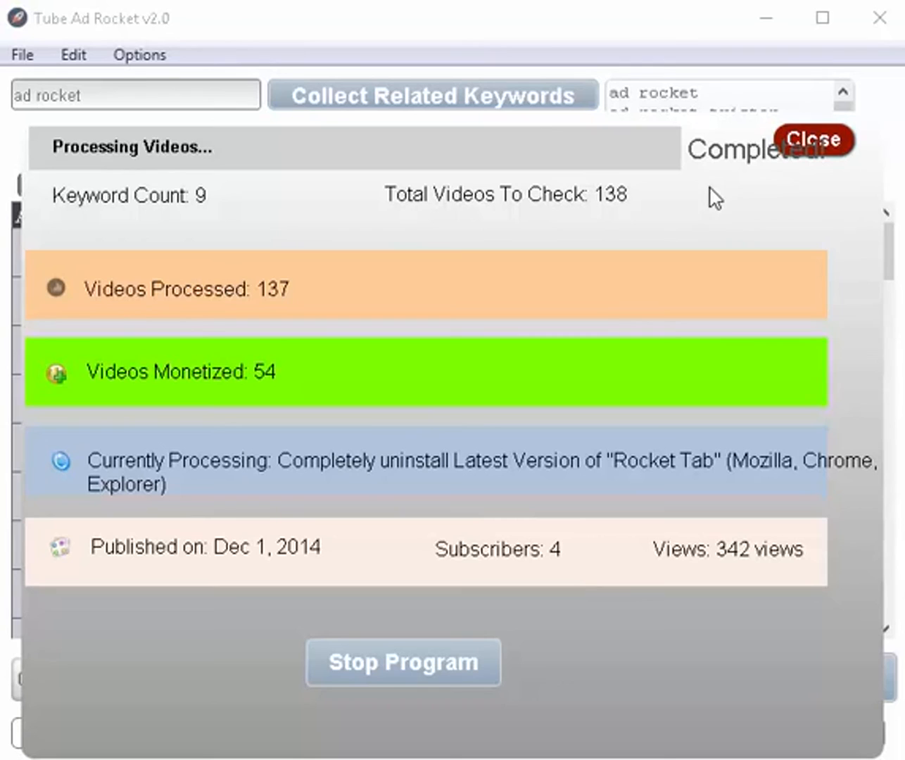
pyautogui.moveTo(811, 208)
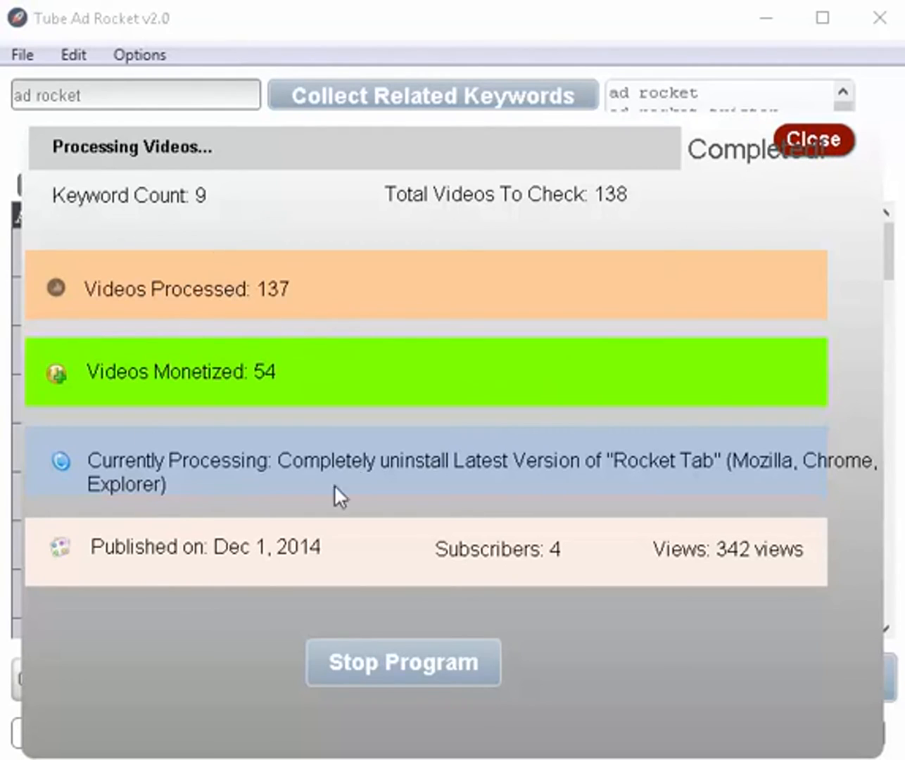
pyautogui.moveTo(459, 510)
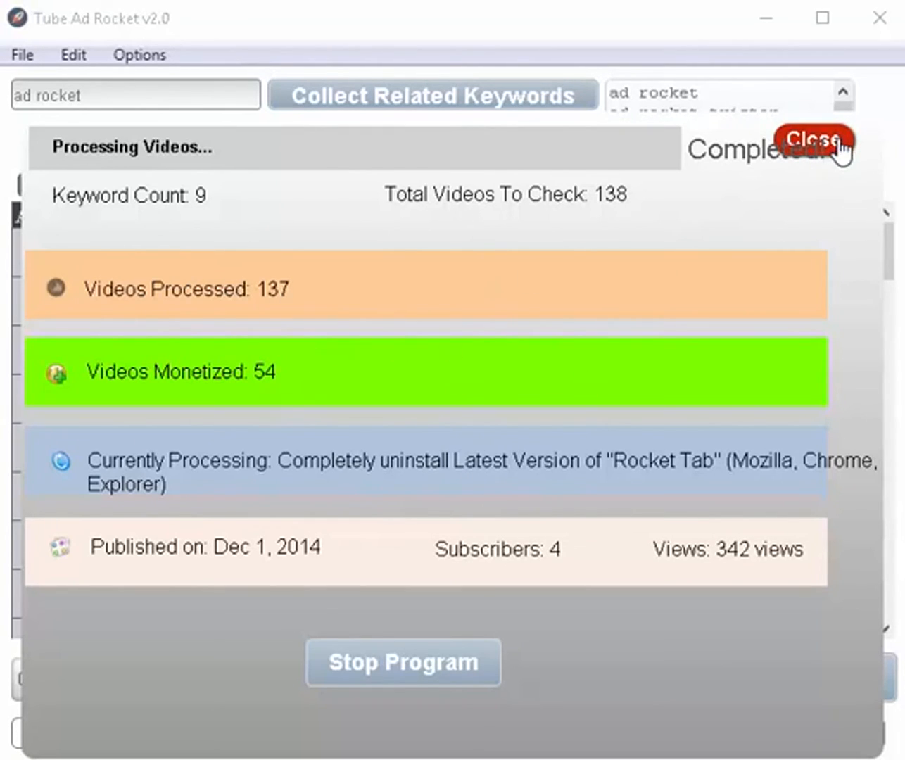
pyautogui.click(814, 138)
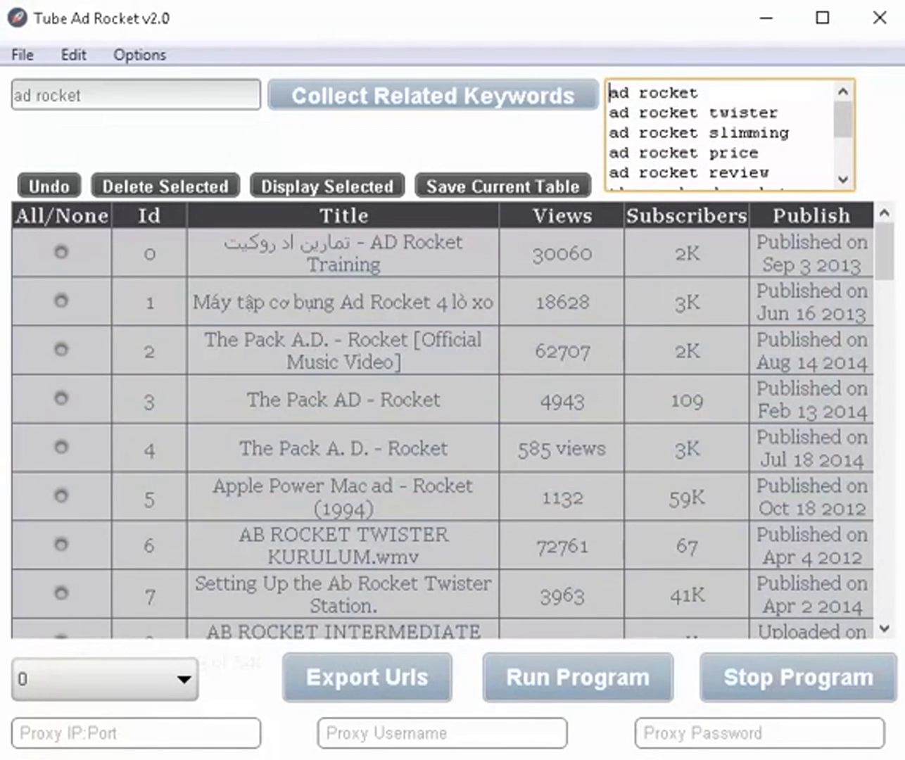
# Mark result rows 29 and 36 in the monetized-video table.
pyautogui.scroll(-3)
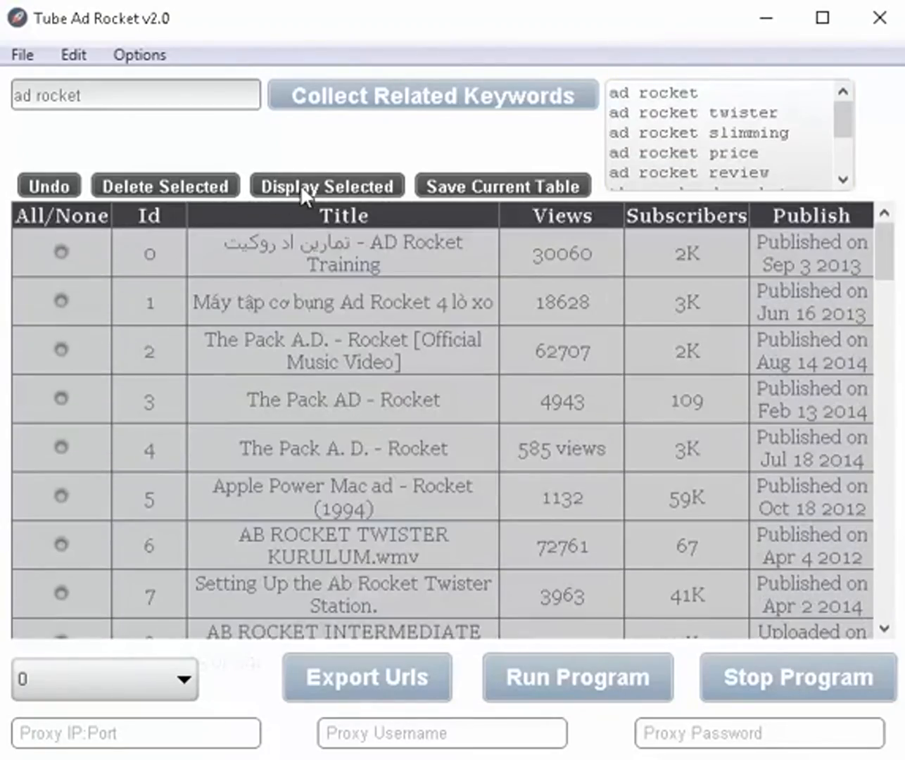
pyautogui.moveTo(536, 448)
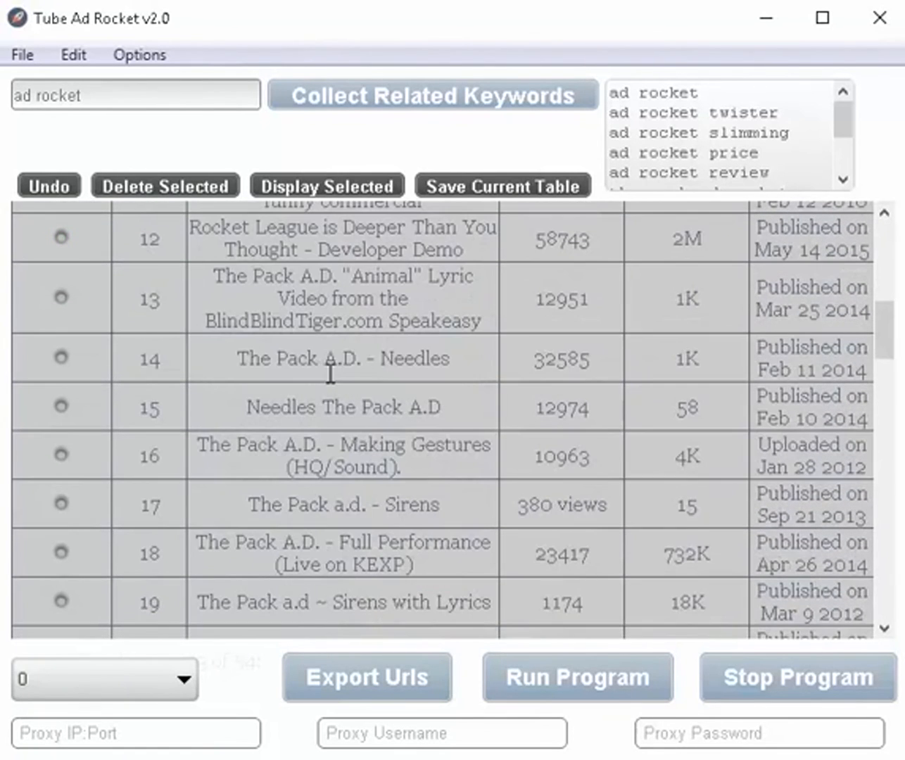
pyautogui.scroll(-3)
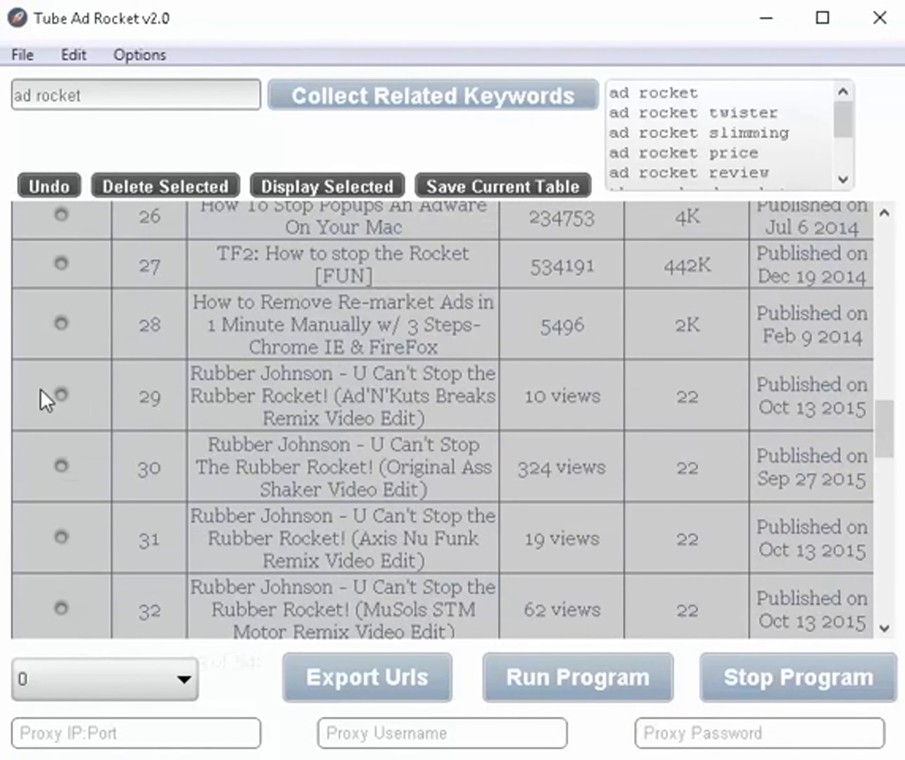
pyautogui.click(60, 394)
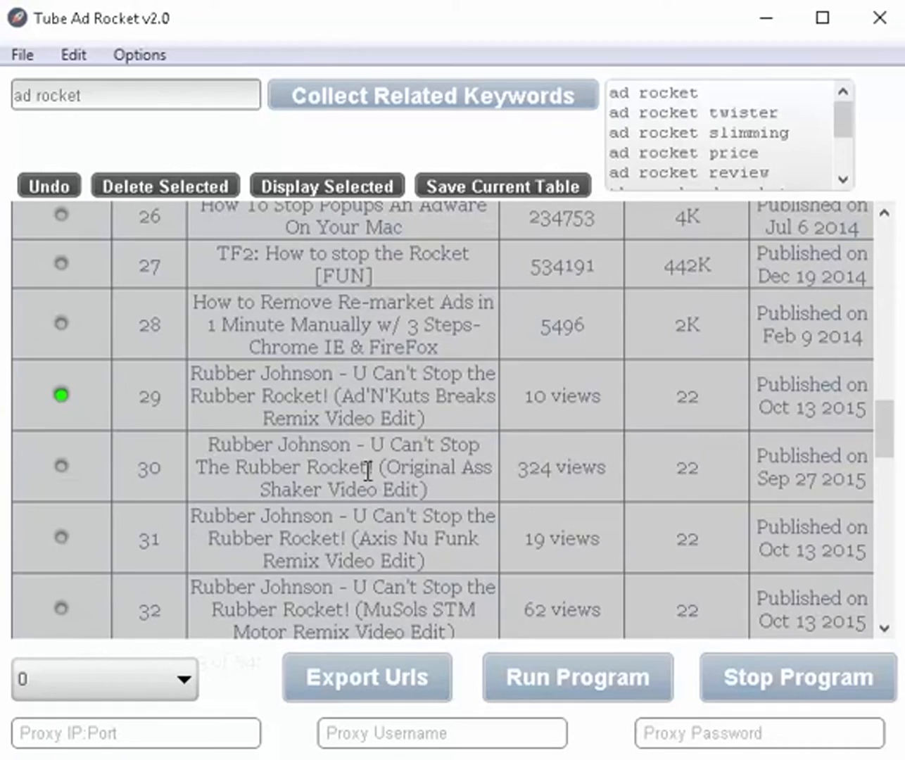
pyautogui.scroll(-3)
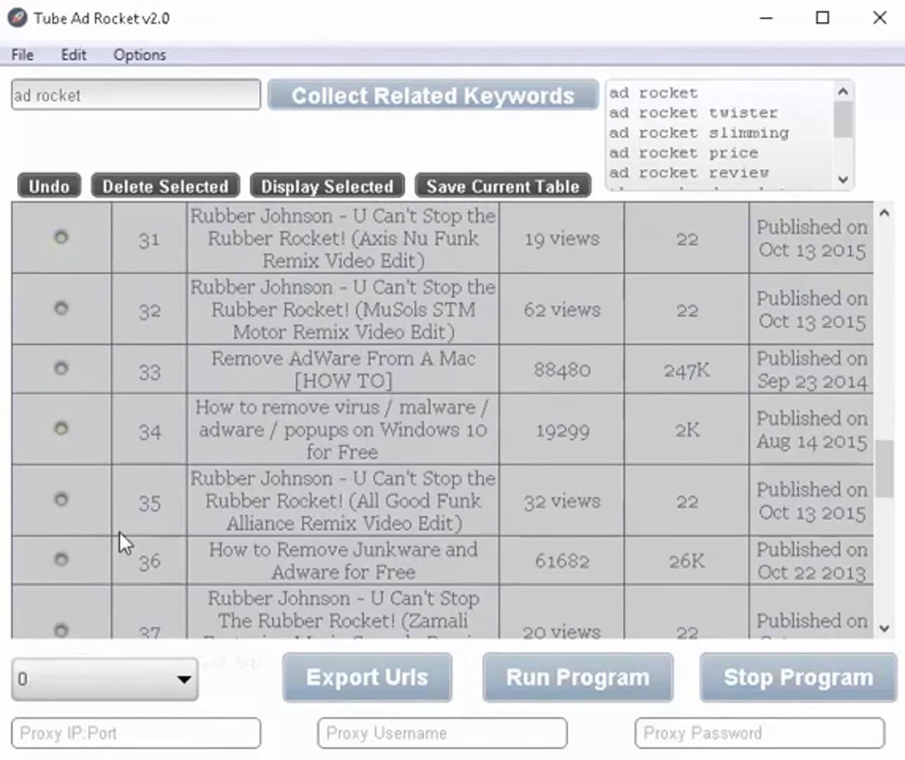
pyautogui.click(61, 560)
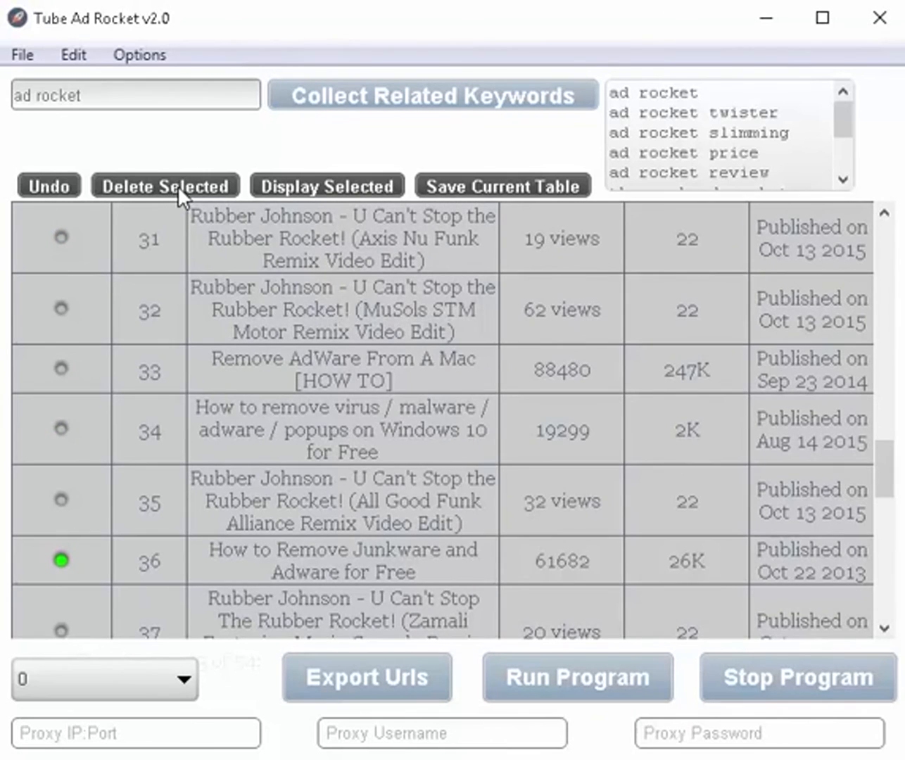
pyautogui.moveTo(436, 532)
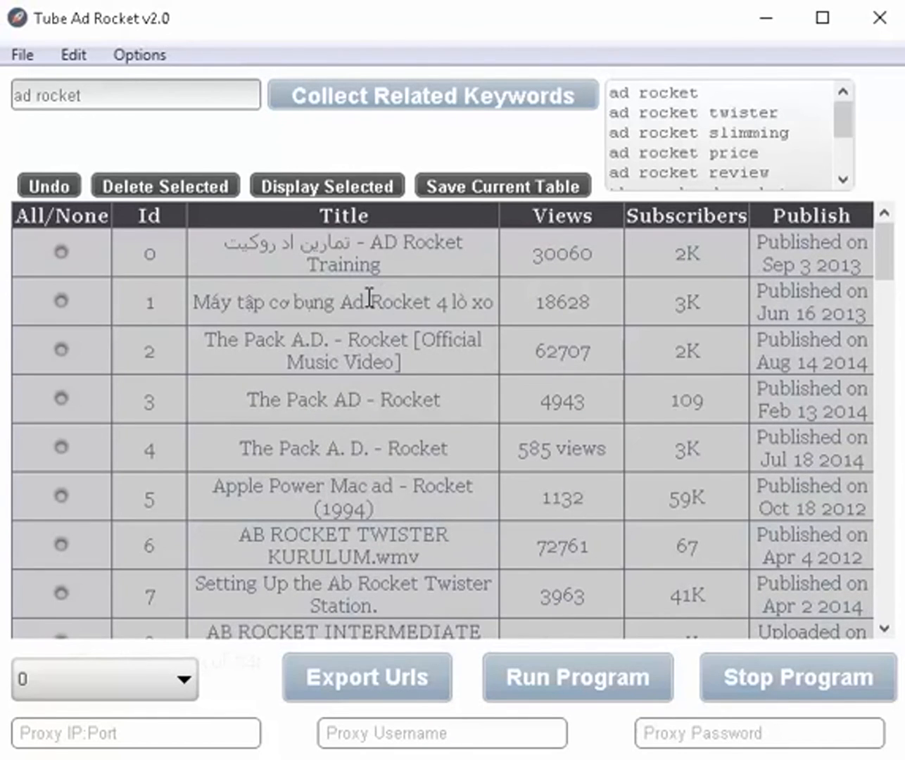
pyautogui.moveTo(226, 308)
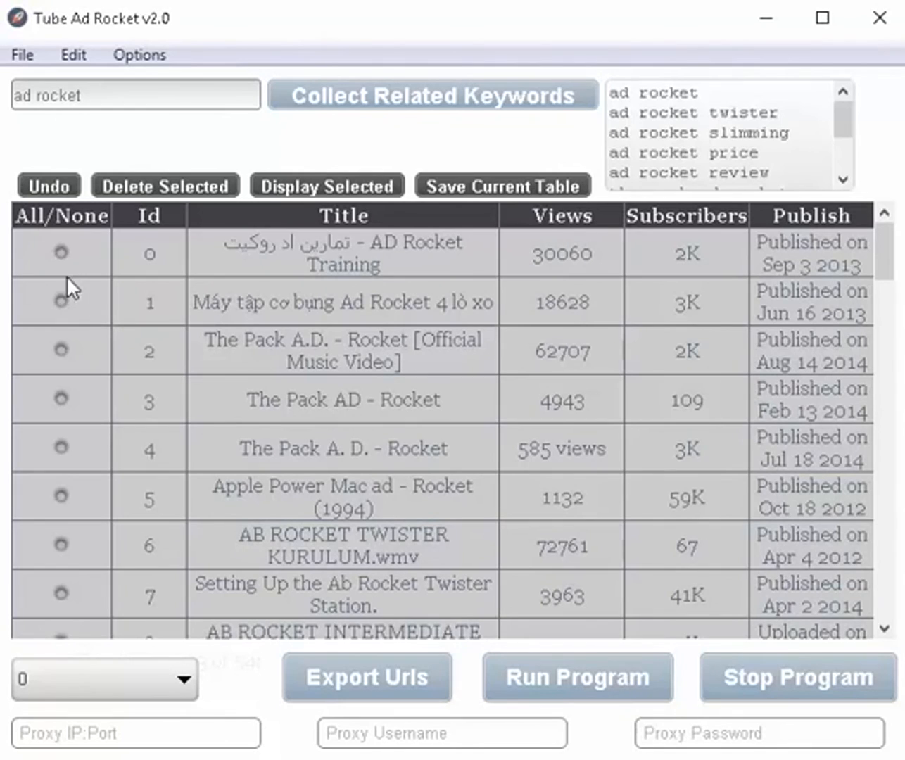
# Mark result rows 0, 1, 3 and 4 and display only those selected videos.
pyautogui.click(61, 253)
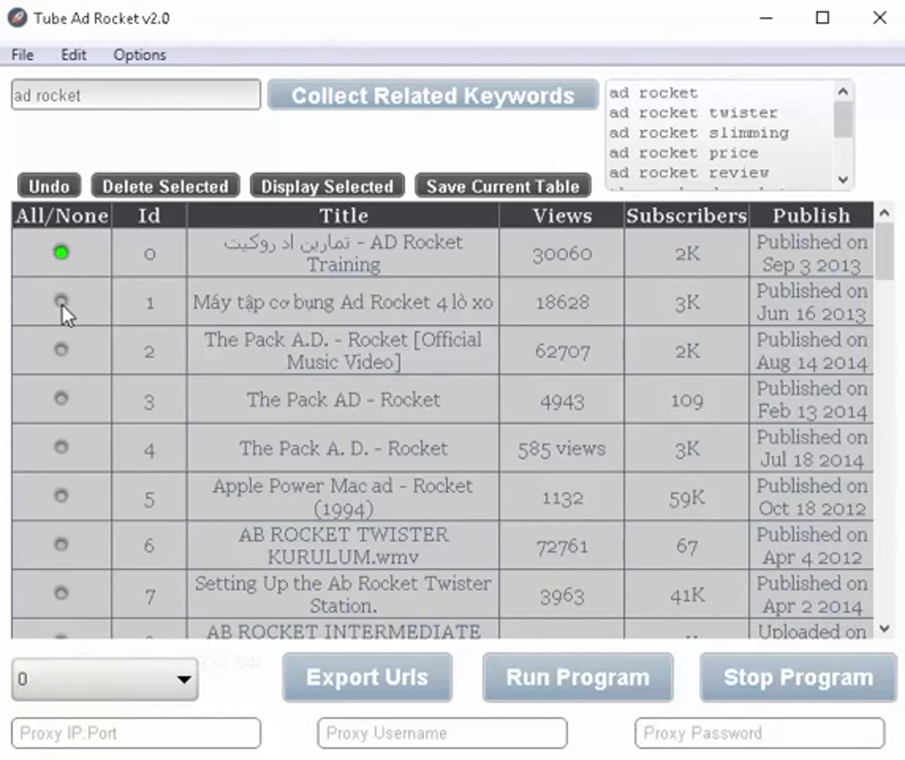
pyautogui.click(61, 301)
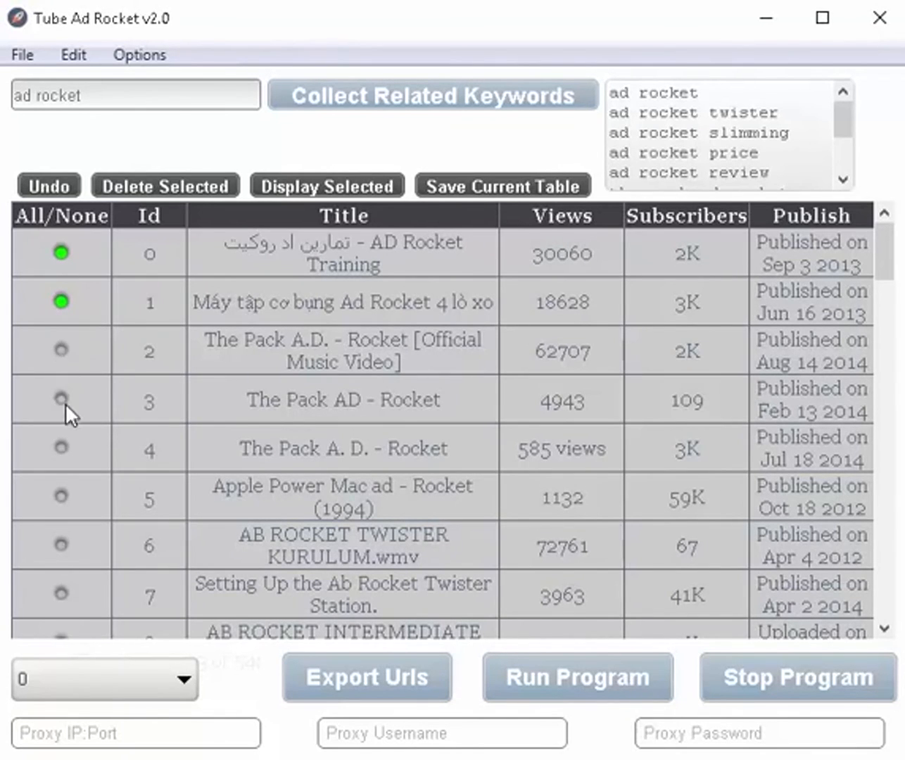
pyautogui.click(60, 400)
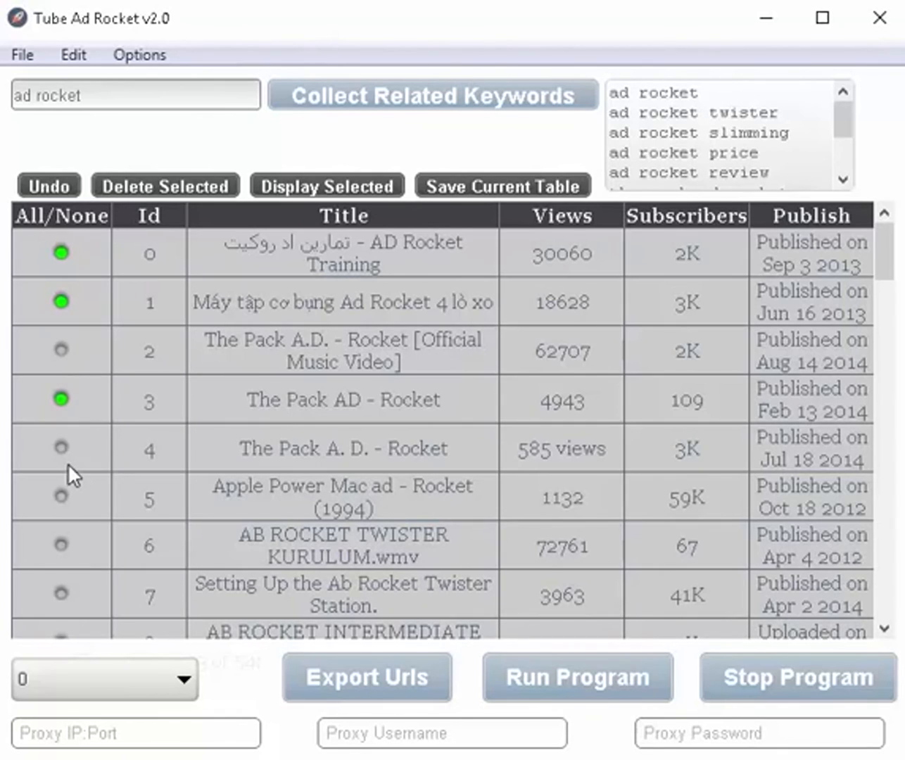
pyautogui.click(60, 448)
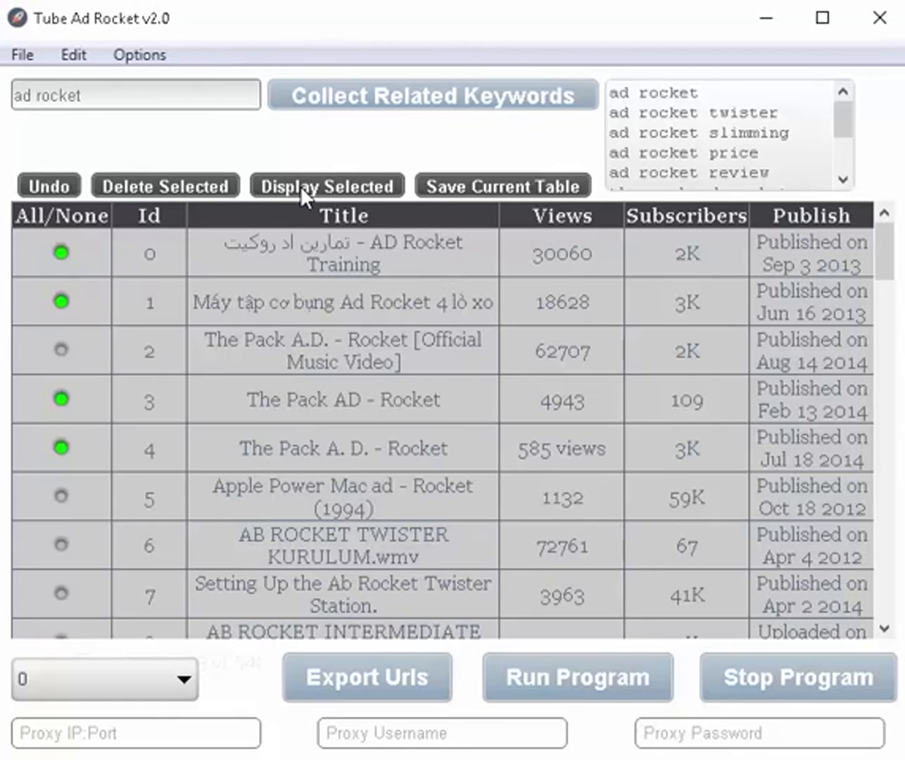
pyautogui.click(326, 186)
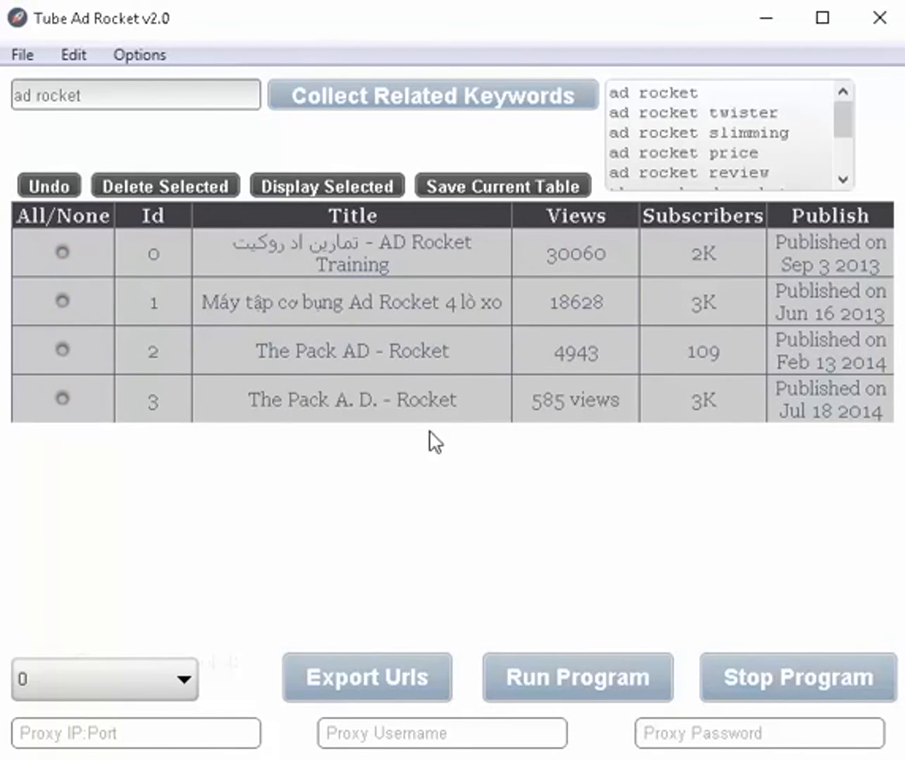
pyautogui.moveTo(493, 445)
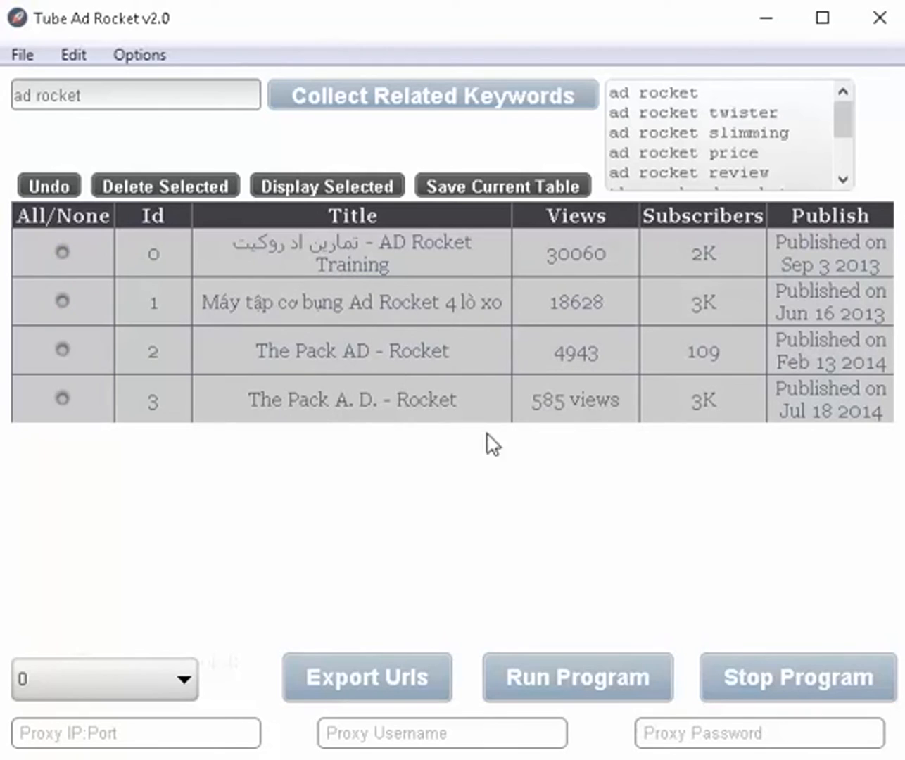
pyautogui.moveTo(153, 259)
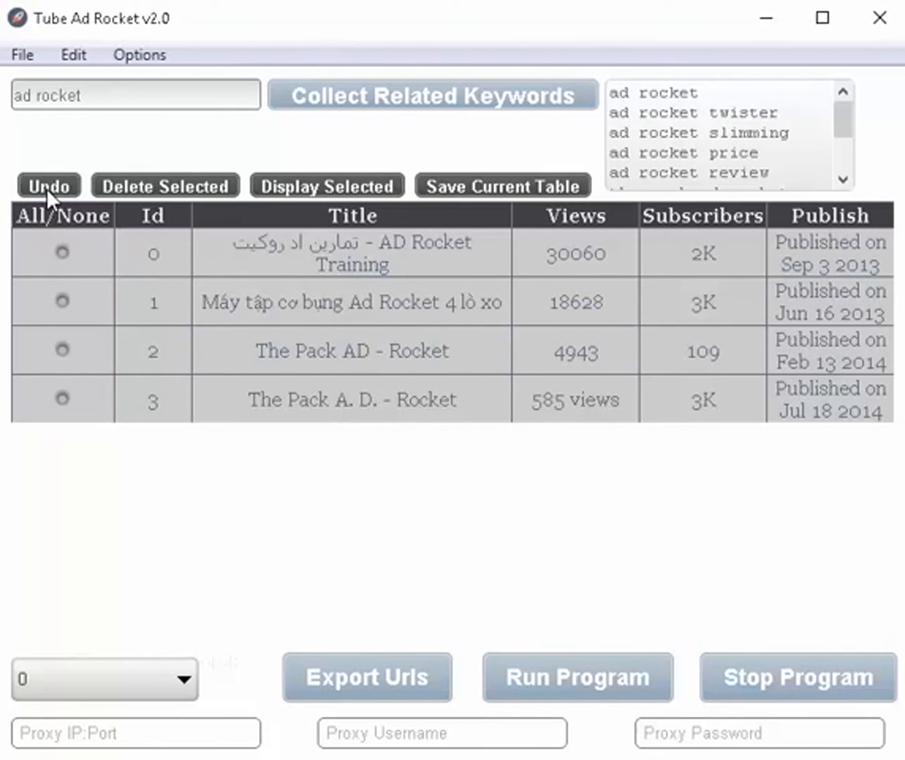
# Restore the full results list, accepting that unsaved changes are lost, and review the rows.
pyautogui.click(48, 186)
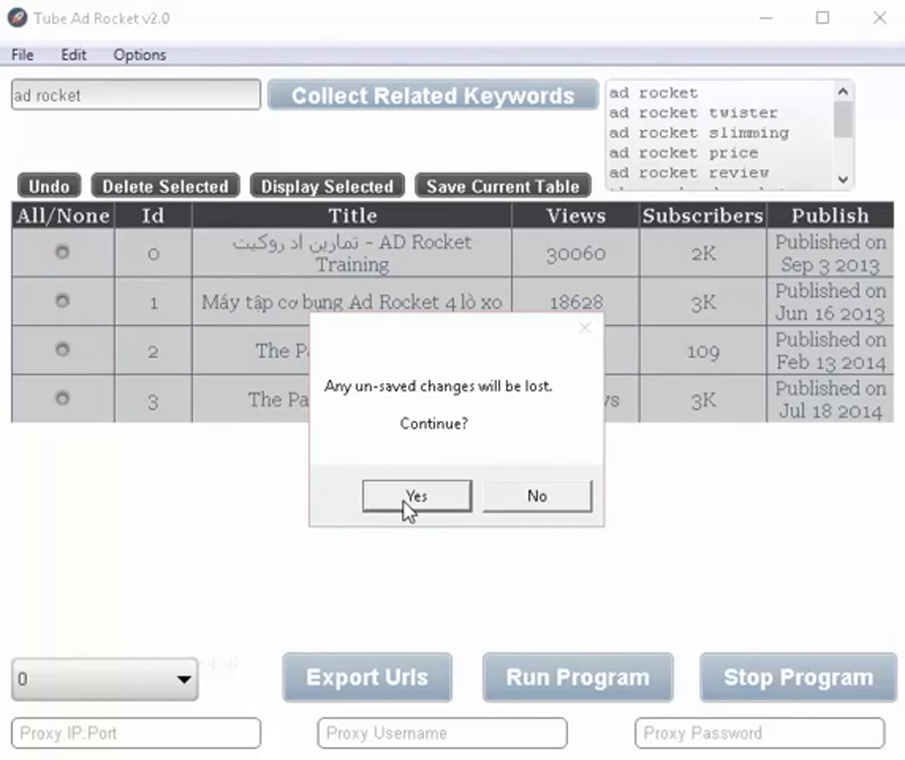
pyautogui.click(415, 495)
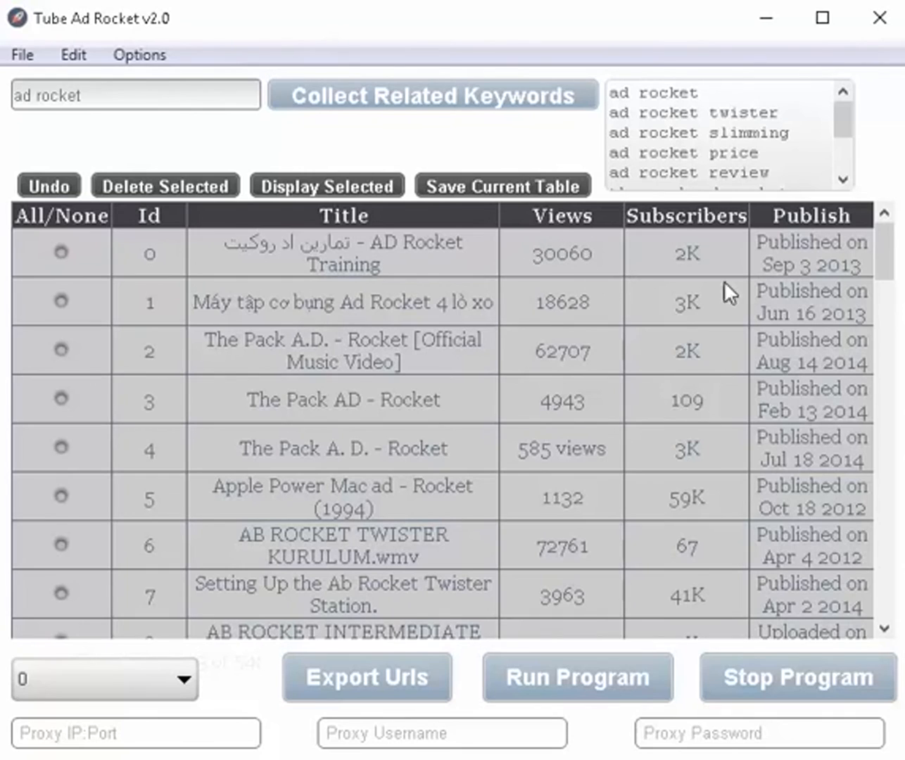
pyautogui.moveTo(819, 270)
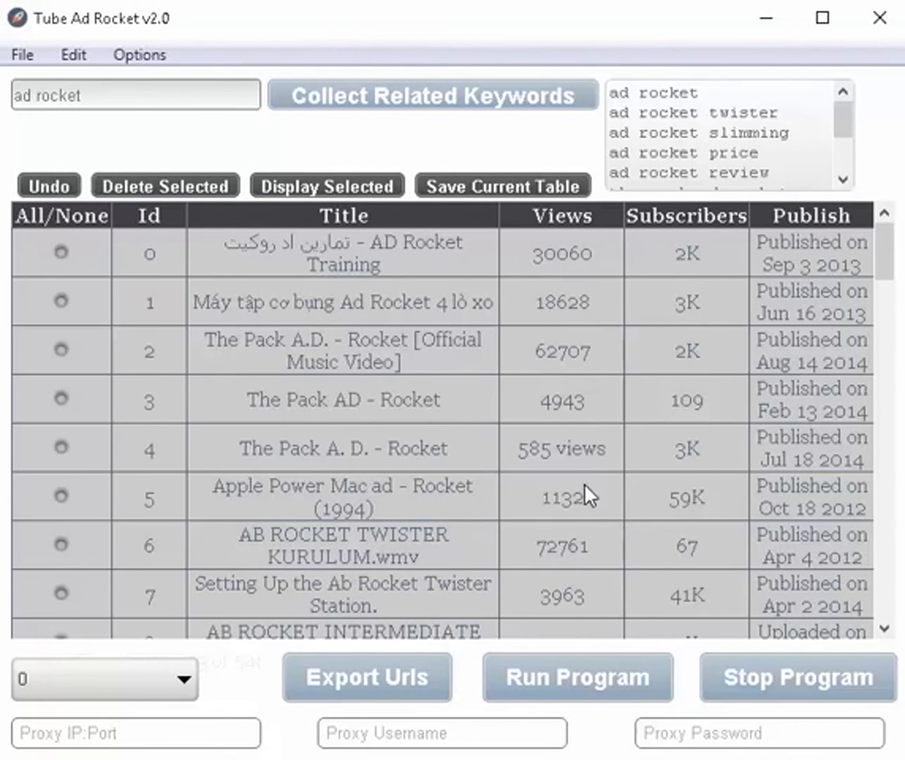
pyautogui.scroll(-3)
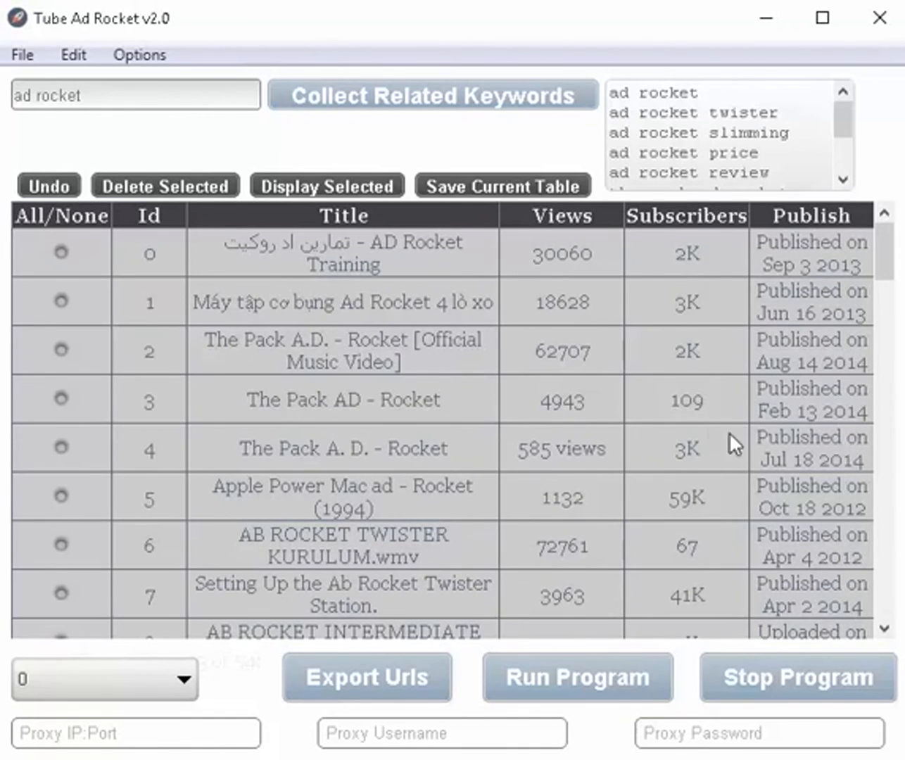
pyautogui.scroll(-3)
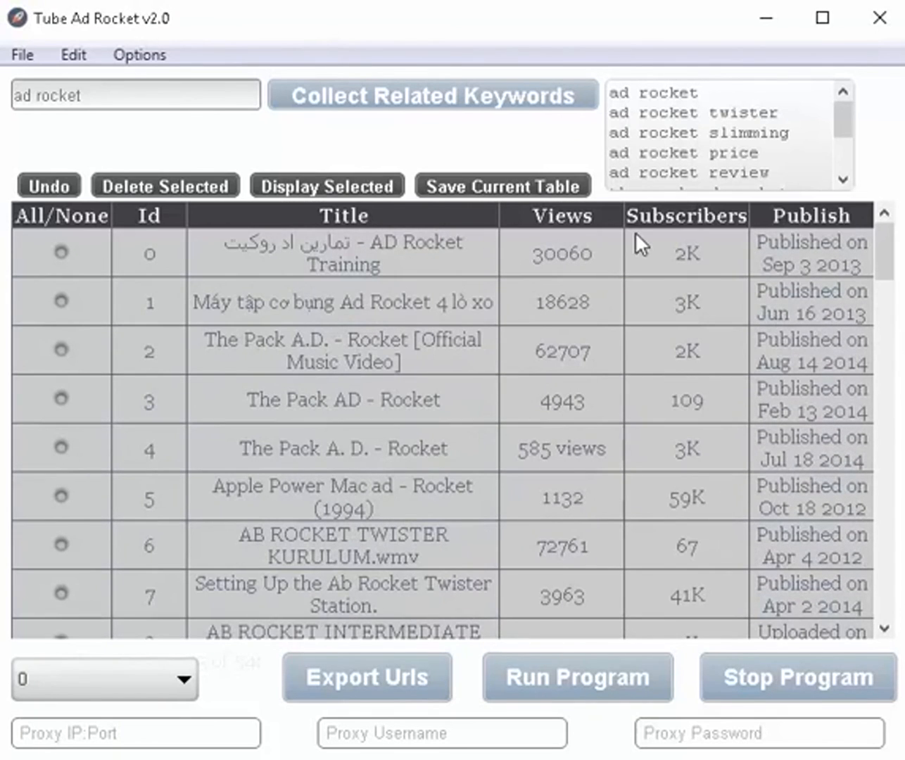
pyautogui.moveTo(667, 387)
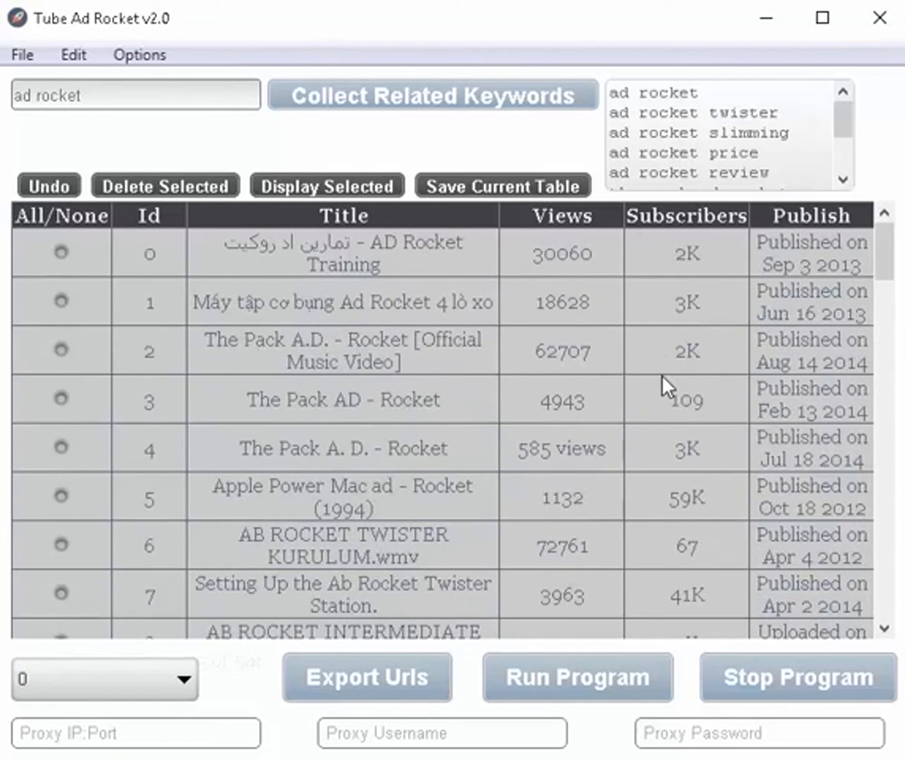
pyautogui.moveTo(670, 271)
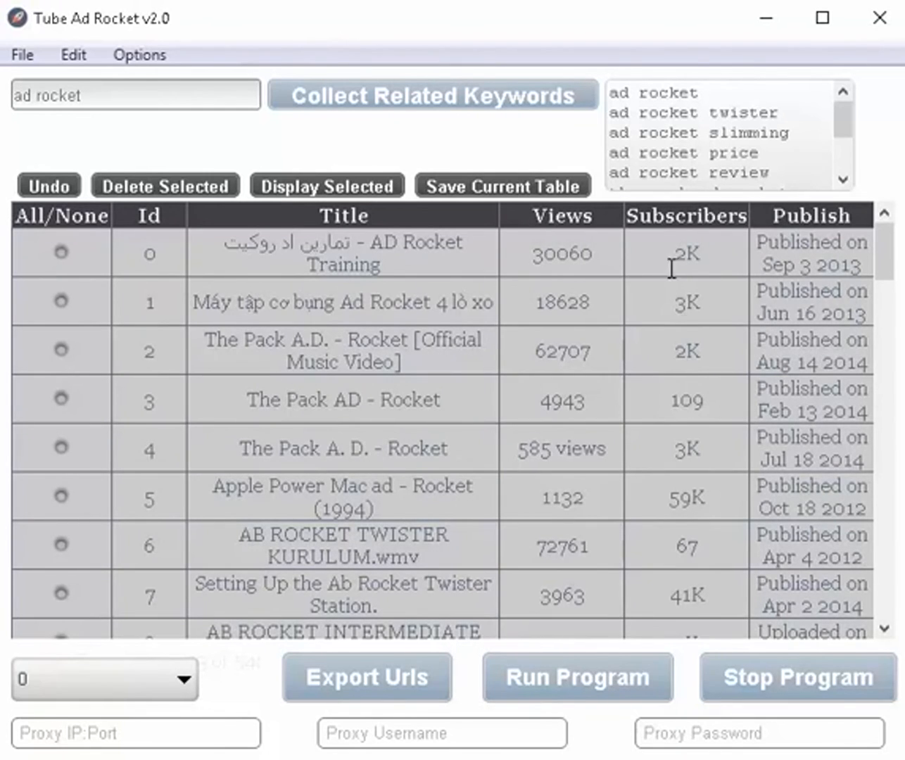
pyautogui.moveTo(627, 436)
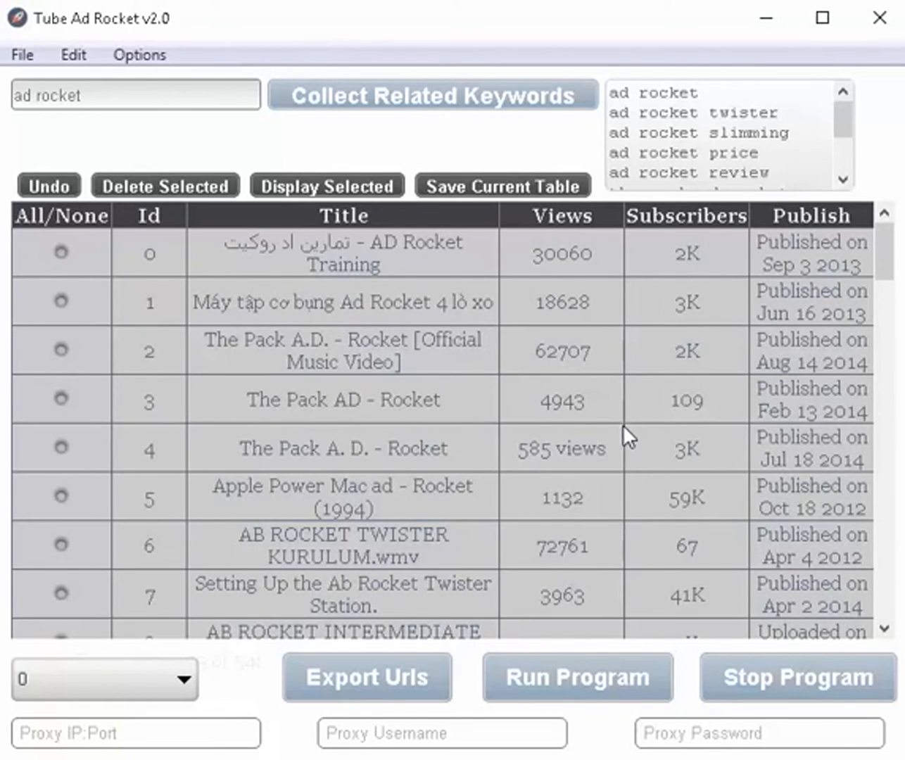
pyautogui.moveTo(466, 271)
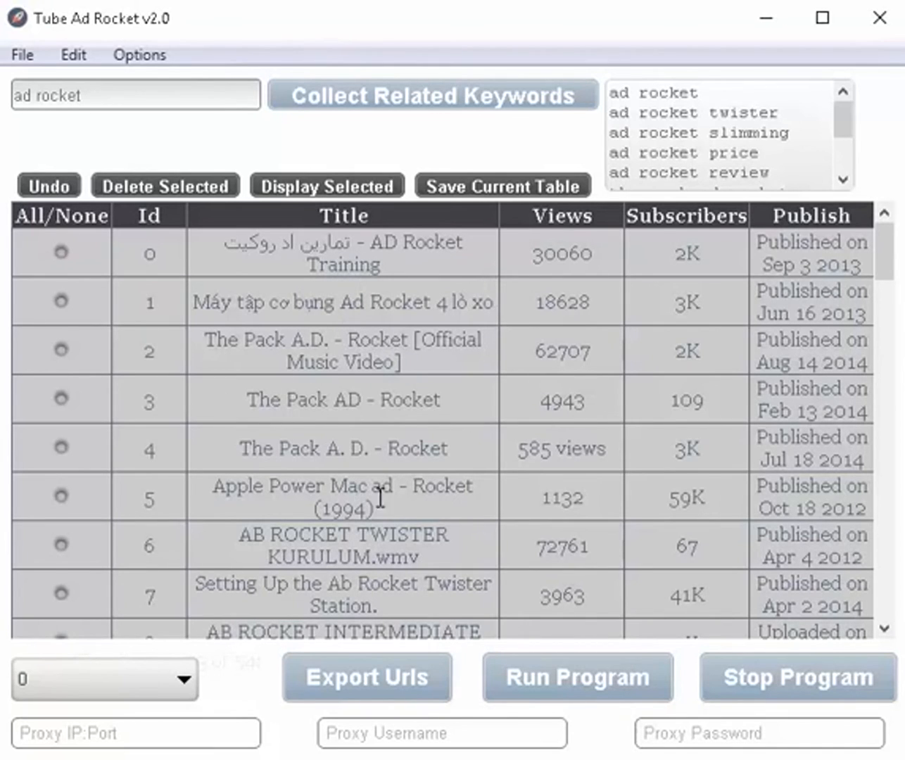
pyautogui.moveTo(442, 242)
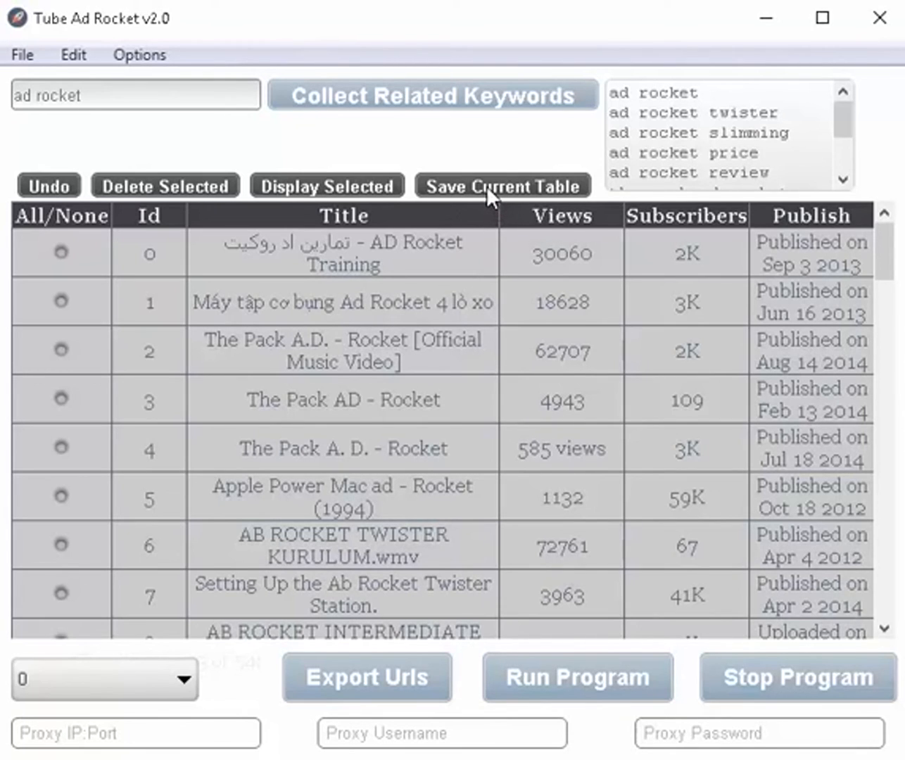
# Save the current table as mysaveddata on the Desktop and open the saved file to check it.
pyautogui.click(502, 186)
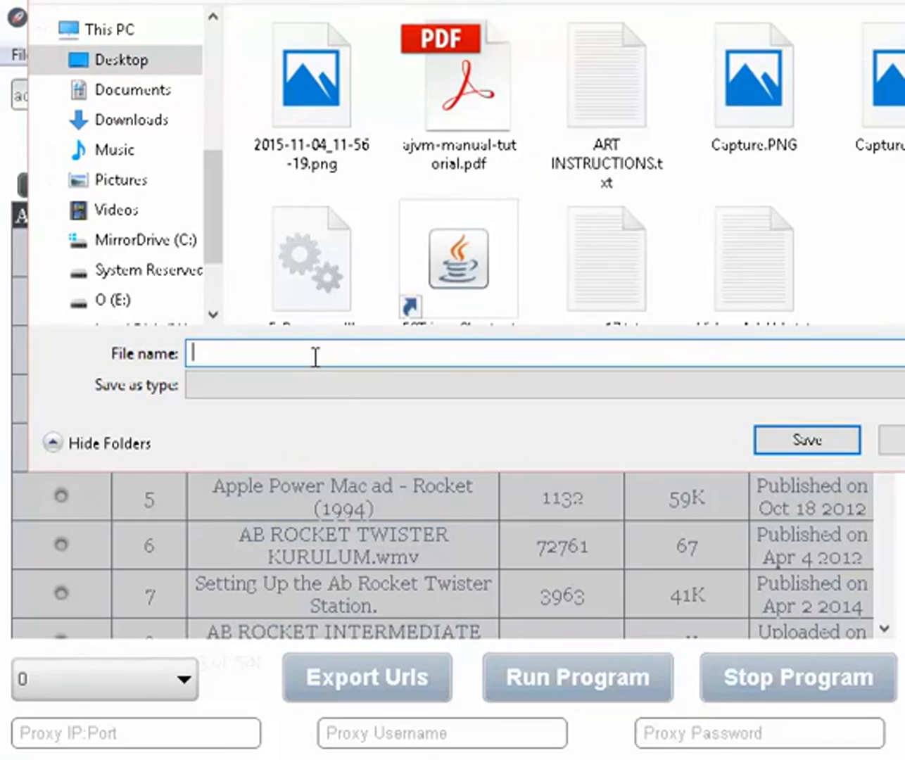
pyautogui.write('mysq')
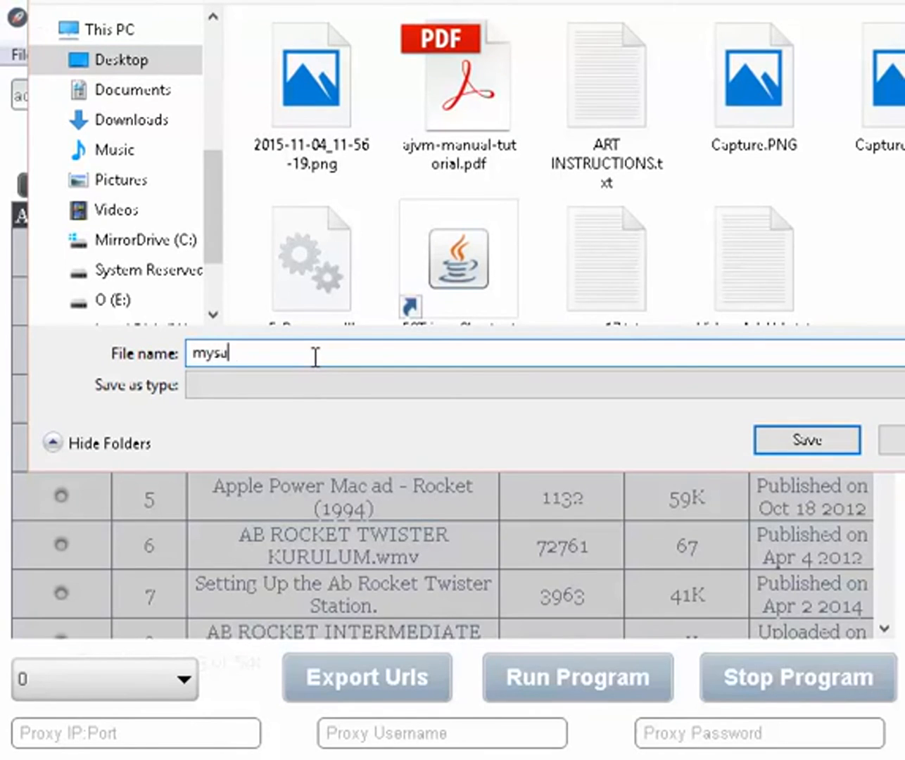
pyautogui.write('veddata')
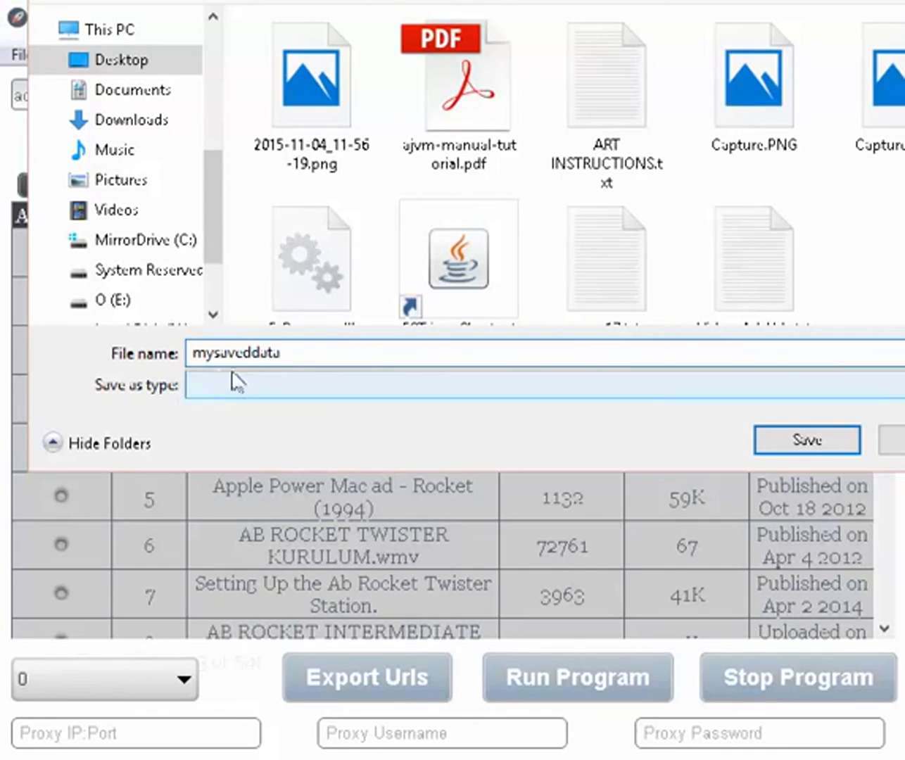
pyautogui.moveTo(383, 336)
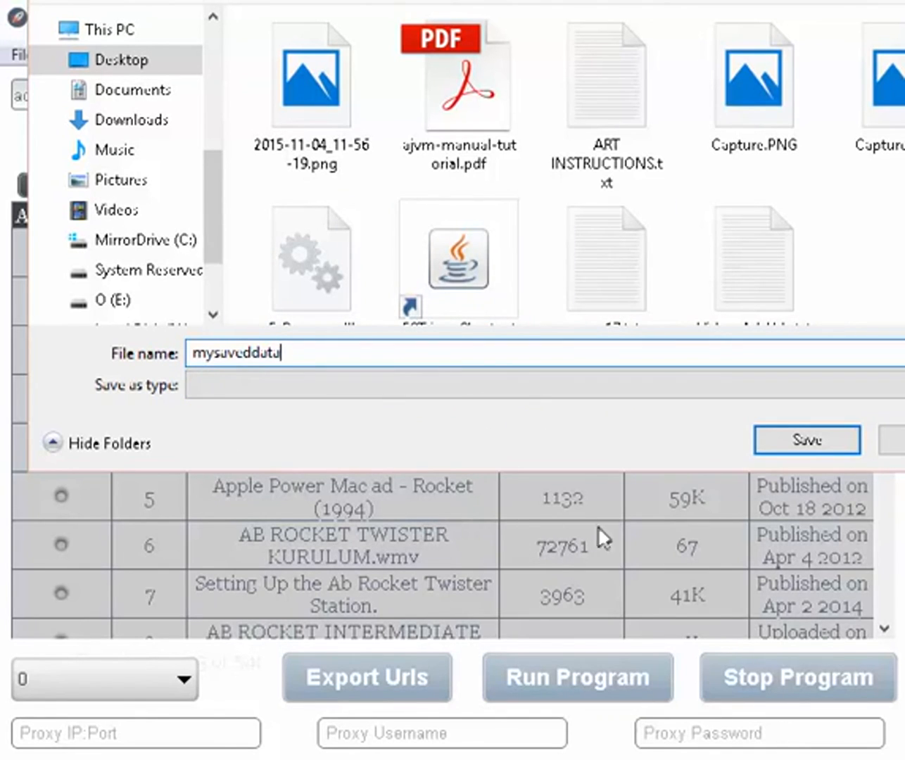
pyautogui.click(807, 439)
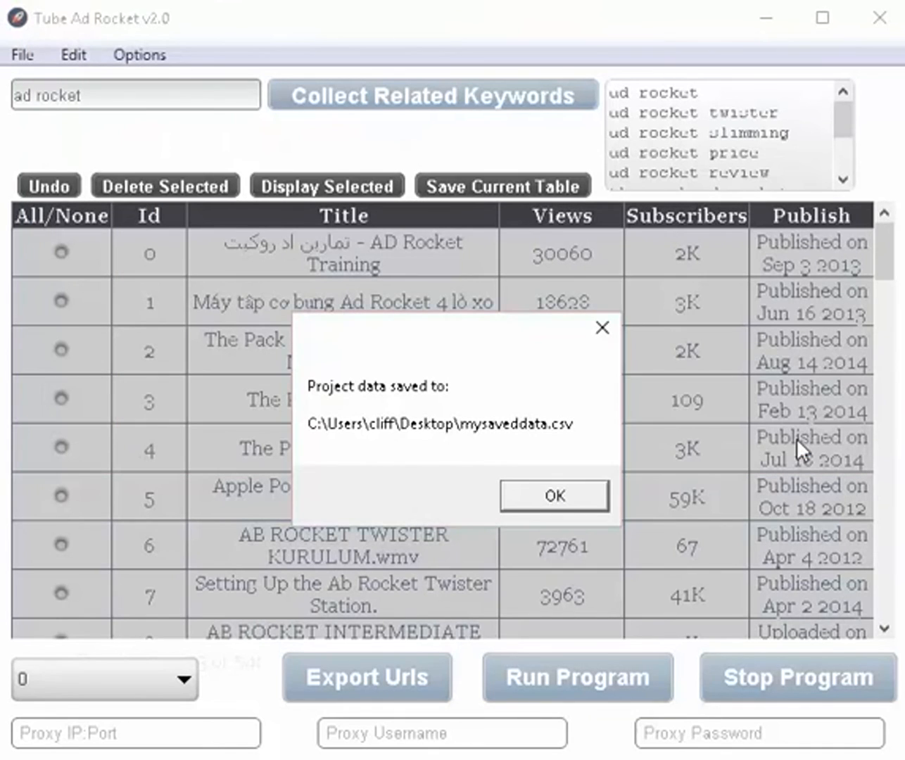
pyautogui.moveTo(505, 445)
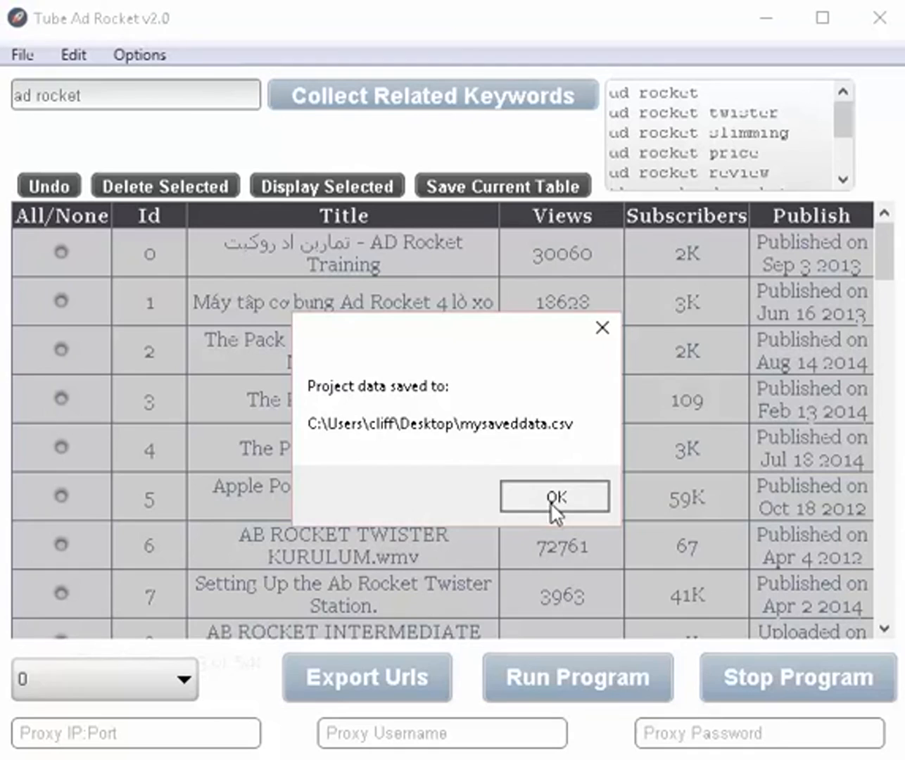
pyautogui.click(555, 497)
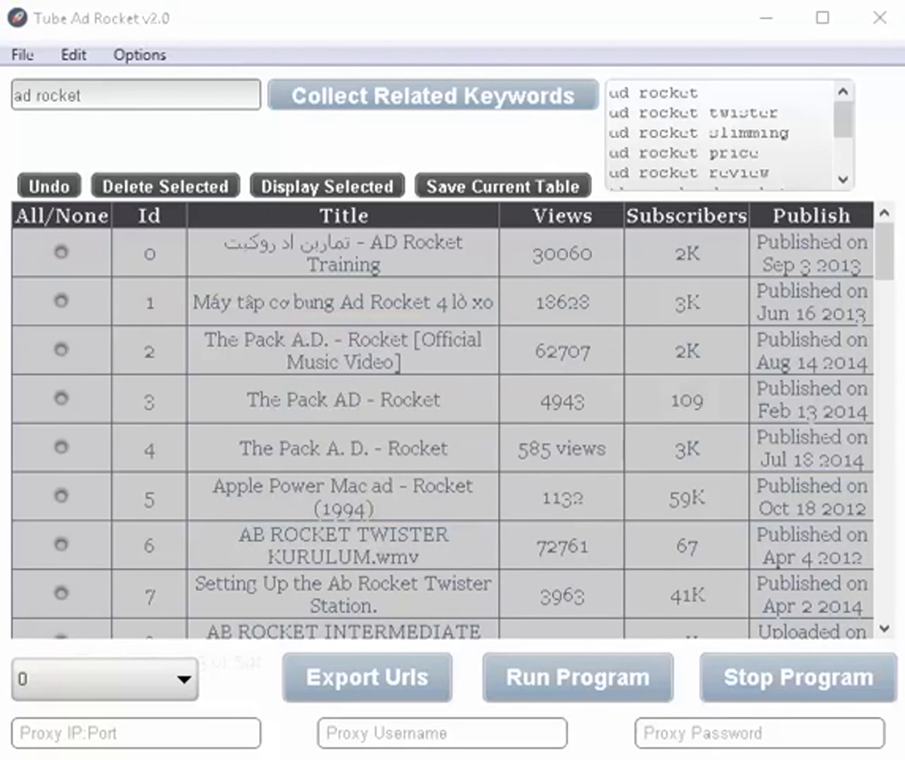
pyautogui.click(501, 186)
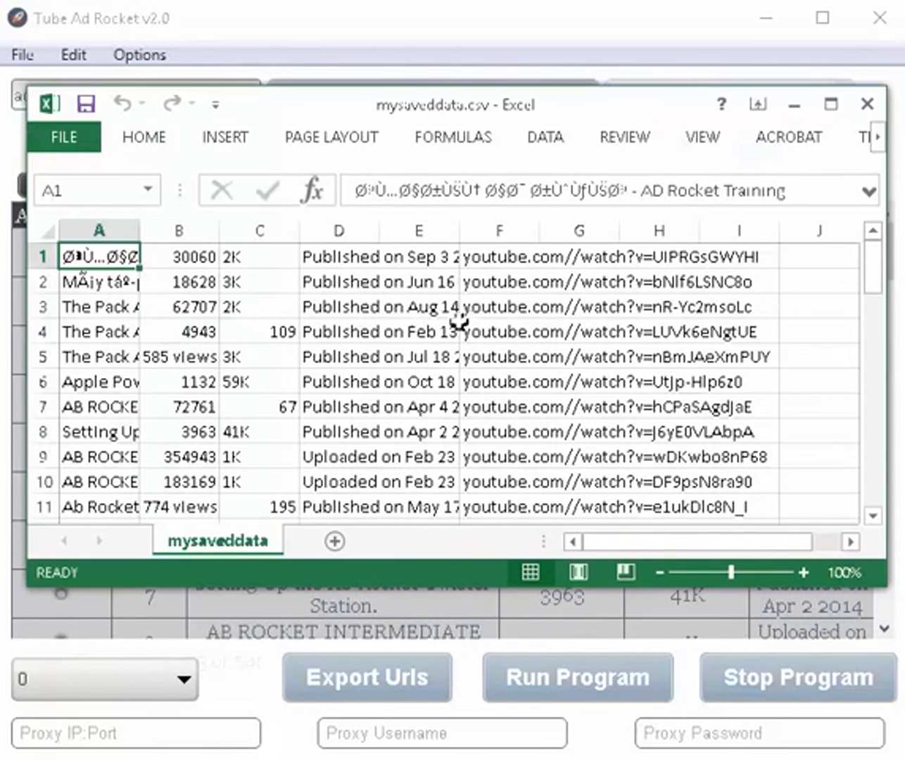
pyautogui.scroll(-3)
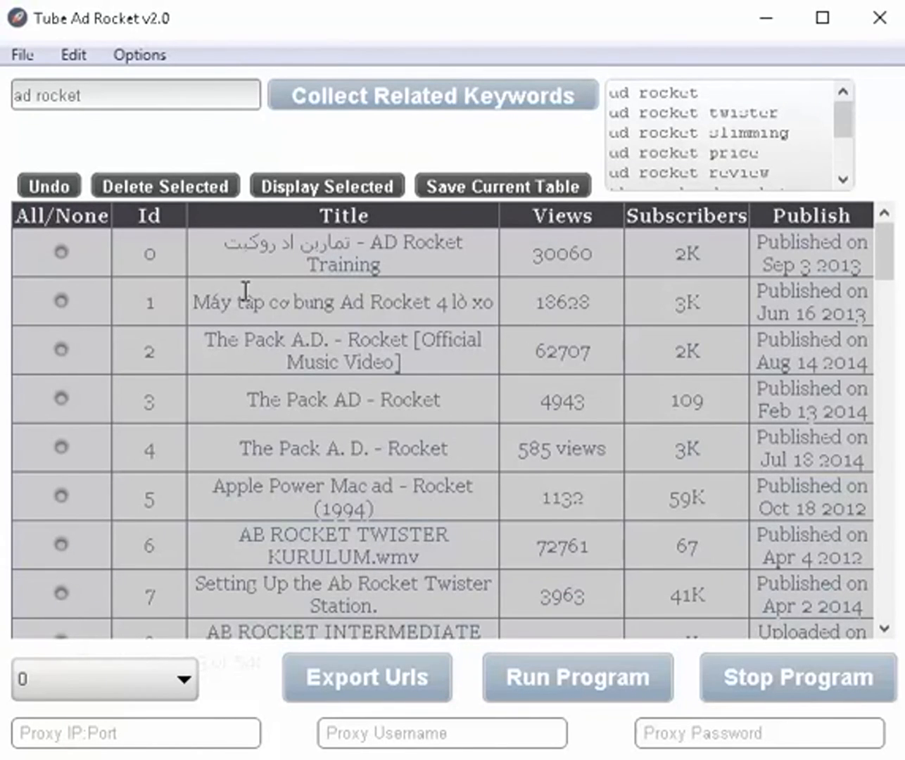
pyautogui.moveTo(306, 435)
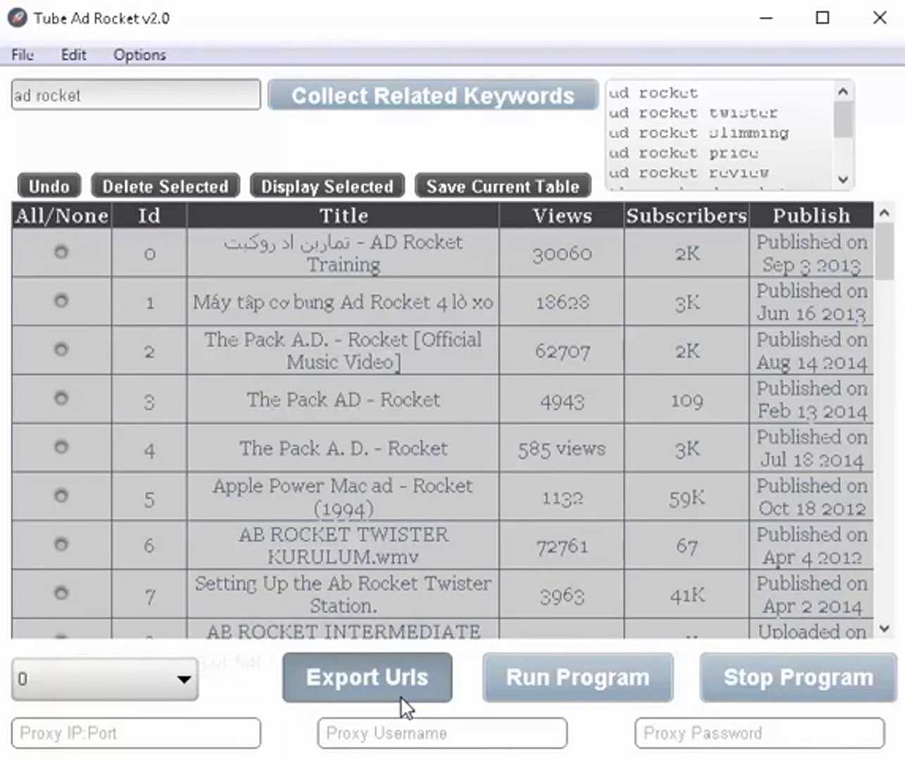
# Export the result video URLs to myurls.txt and open the exported list.
pyautogui.click(366, 679)
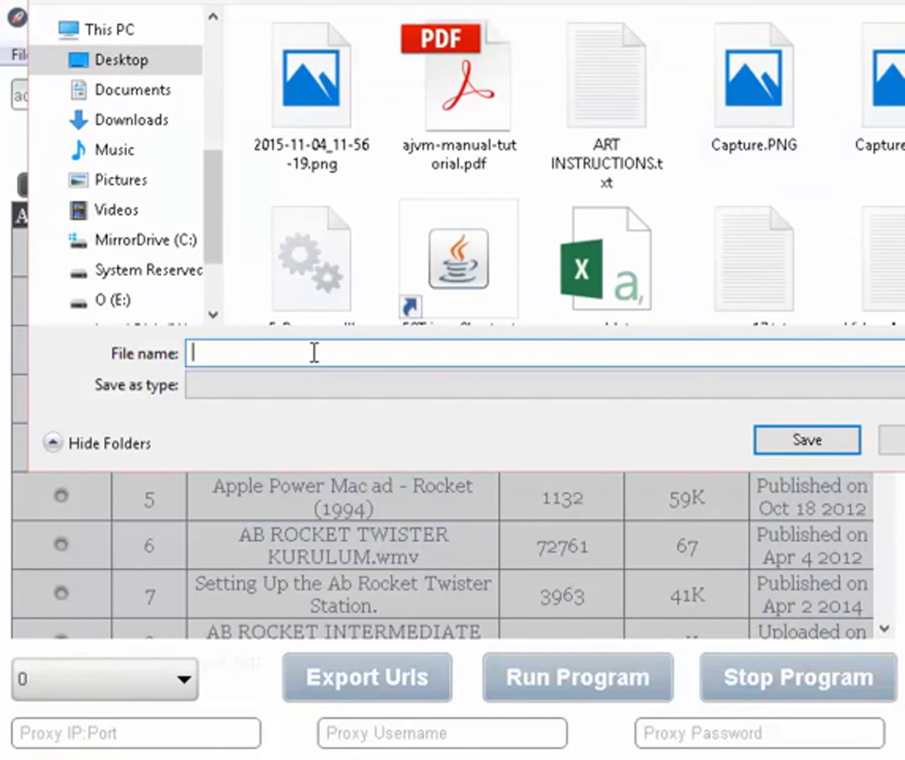
pyautogui.write('myurls.txt')
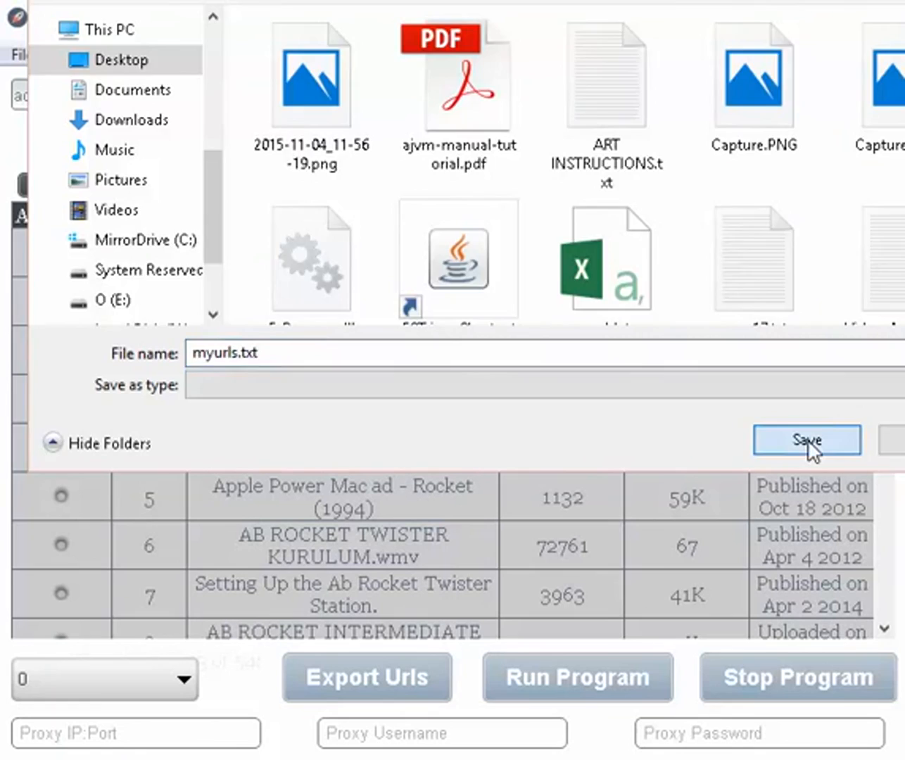
pyautogui.click(808, 439)
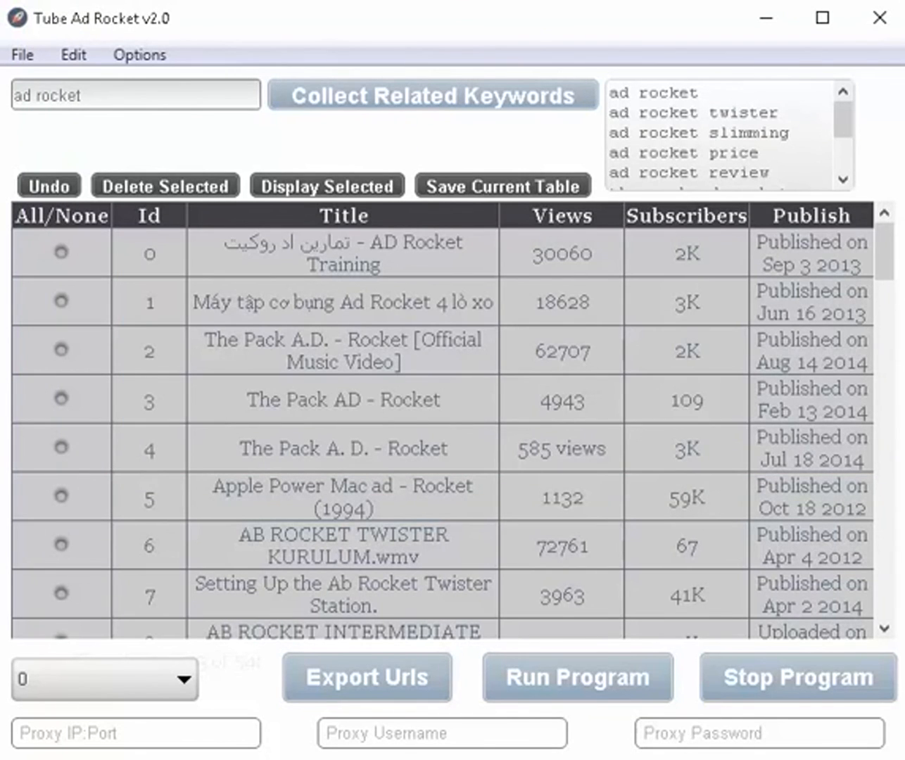
pyautogui.click(366, 677)
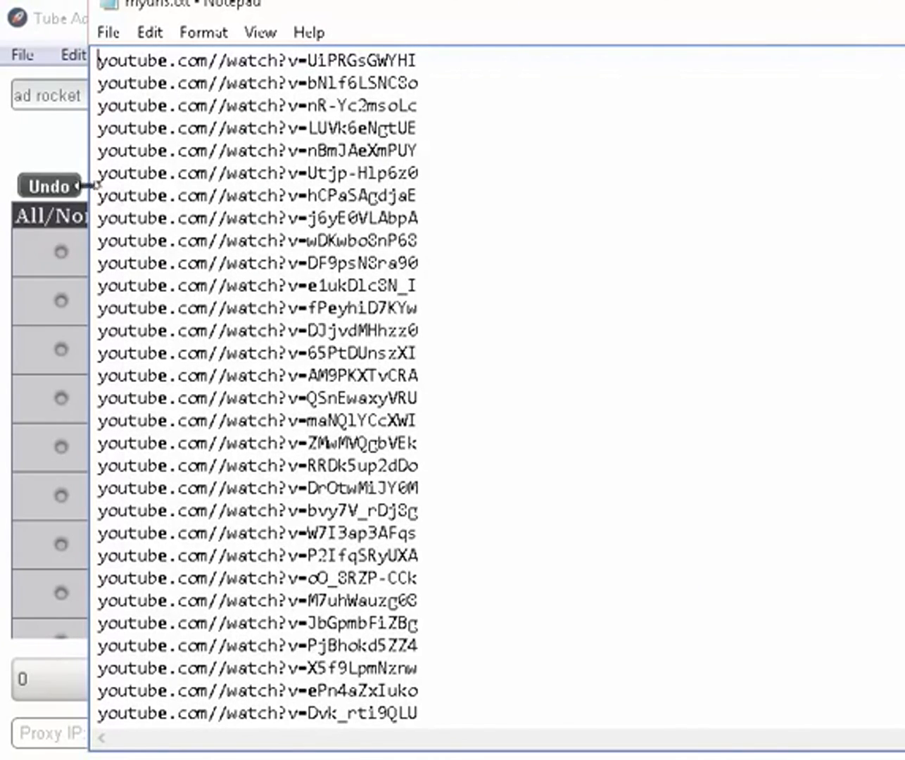
# Select individual YouTube watch URL lines in myurls.txt to inspect them.
pyautogui.doubleClick(256, 173)
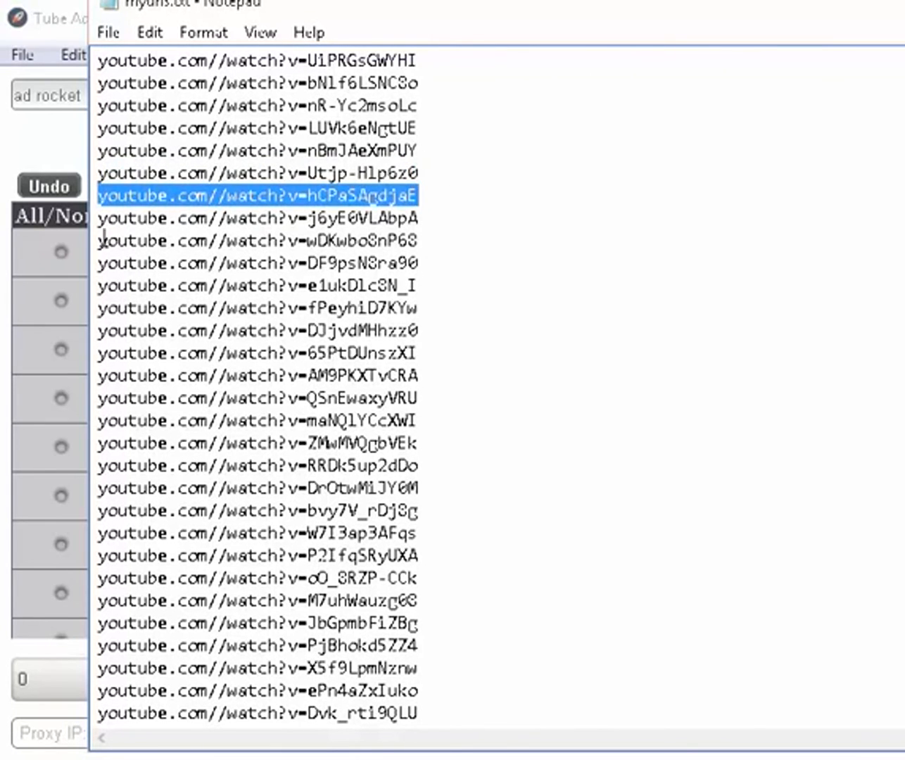
pyautogui.click(420, 219)
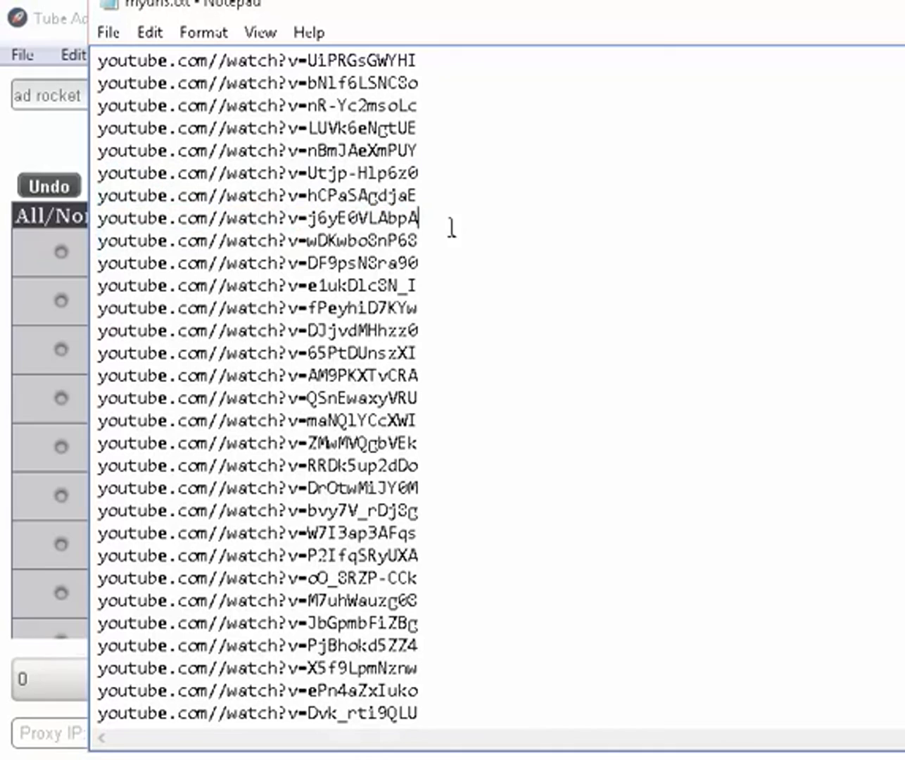
pyautogui.tripleClick(256, 241)
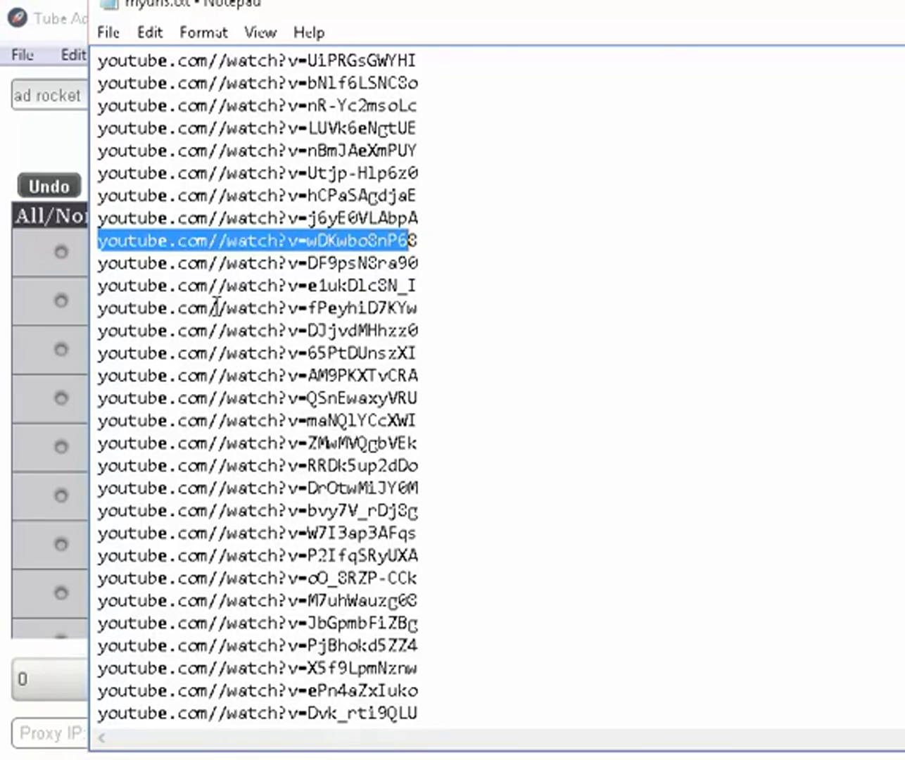
pyautogui.moveTo(242, 352)
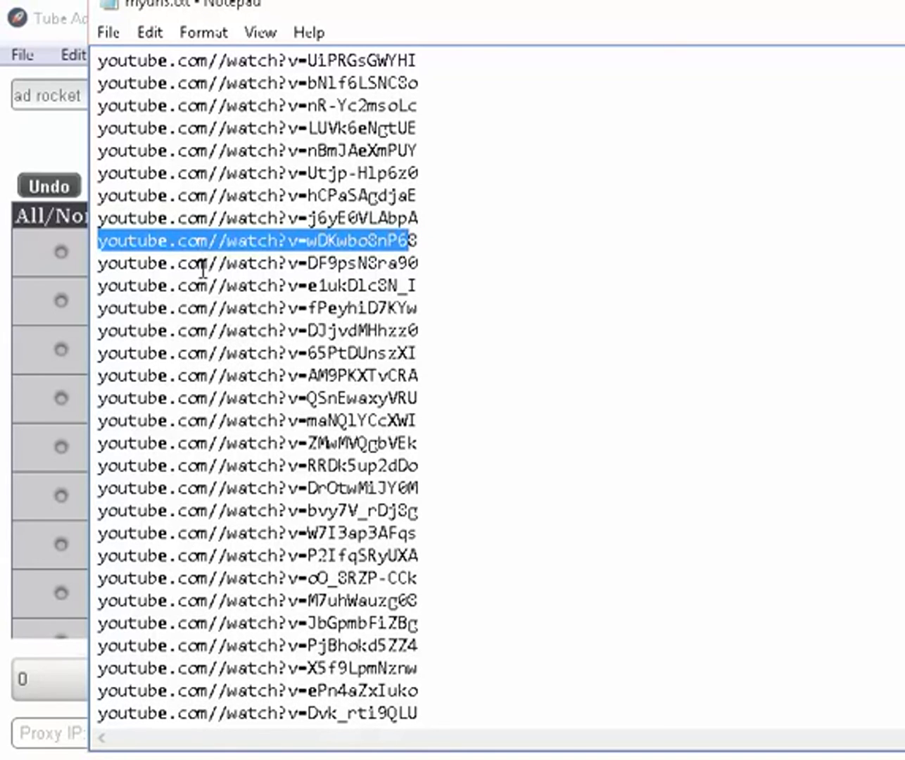
pyautogui.moveTo(185, 322)
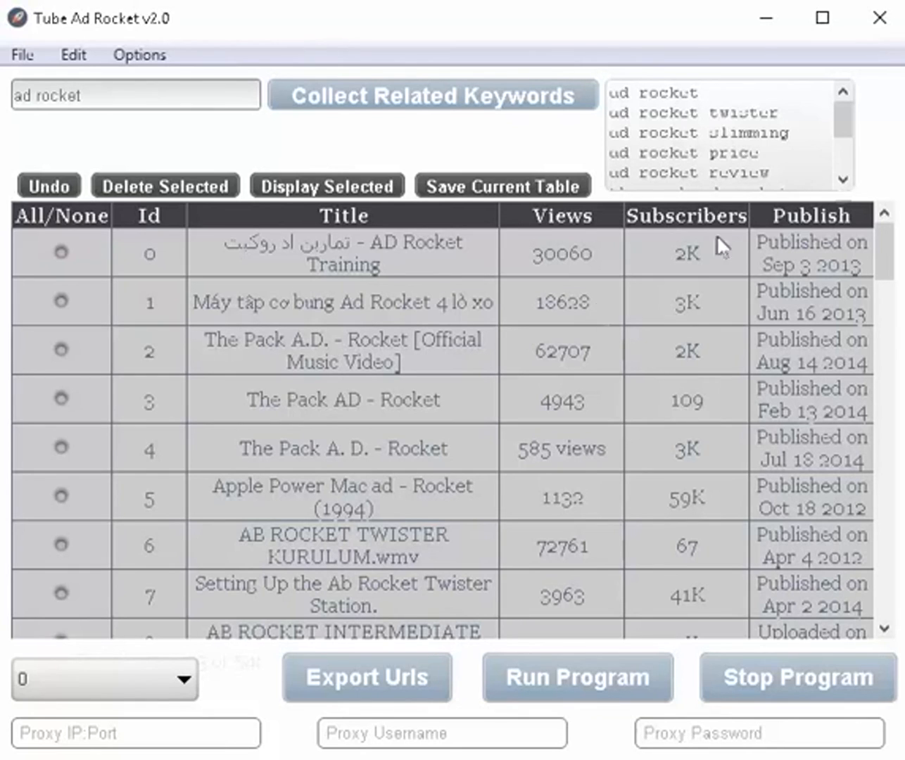
pyautogui.moveTo(900, 380)
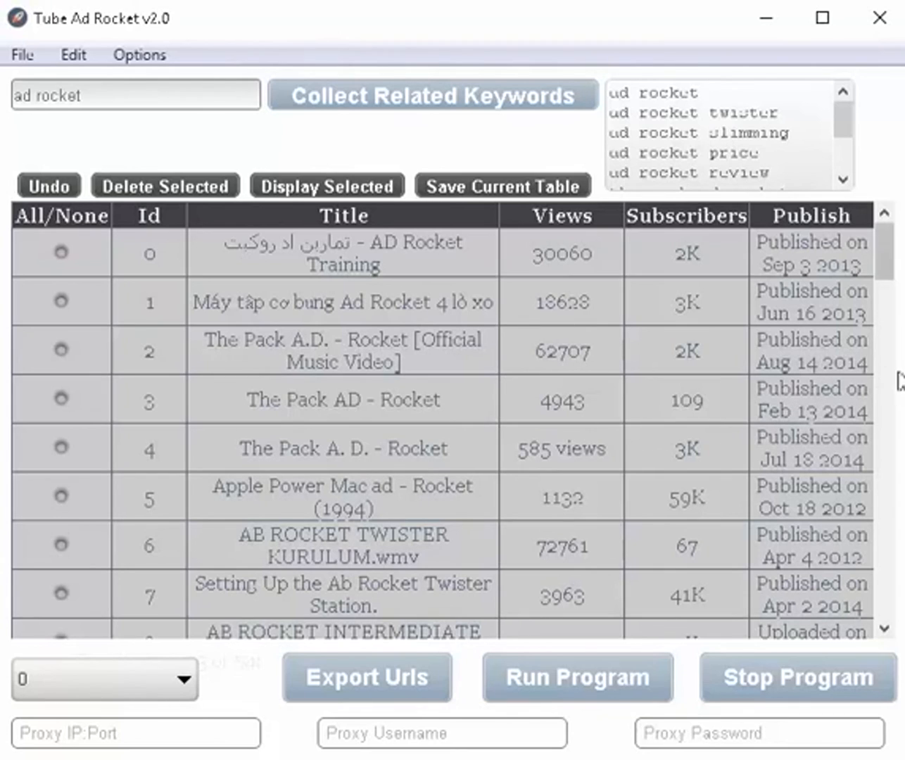